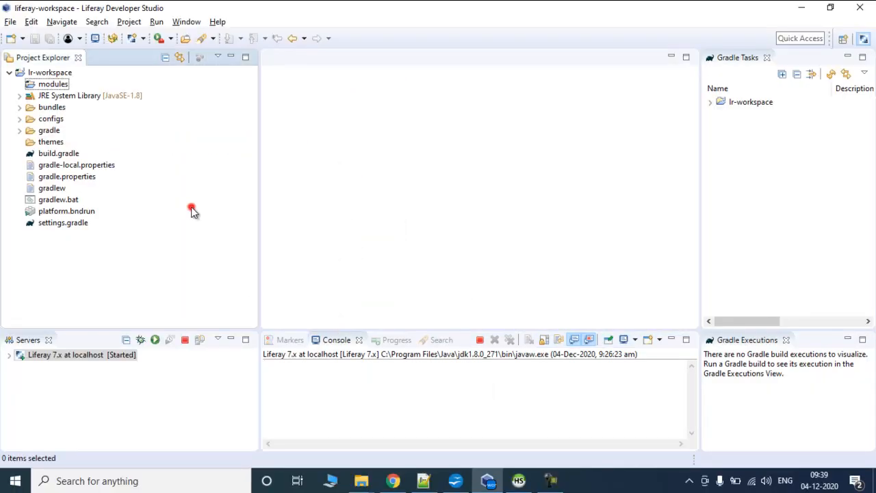
# Select lr-workspace and expand the running Liferay 7.x server to list portal-ext.properties.
pyautogui.click(49, 72)
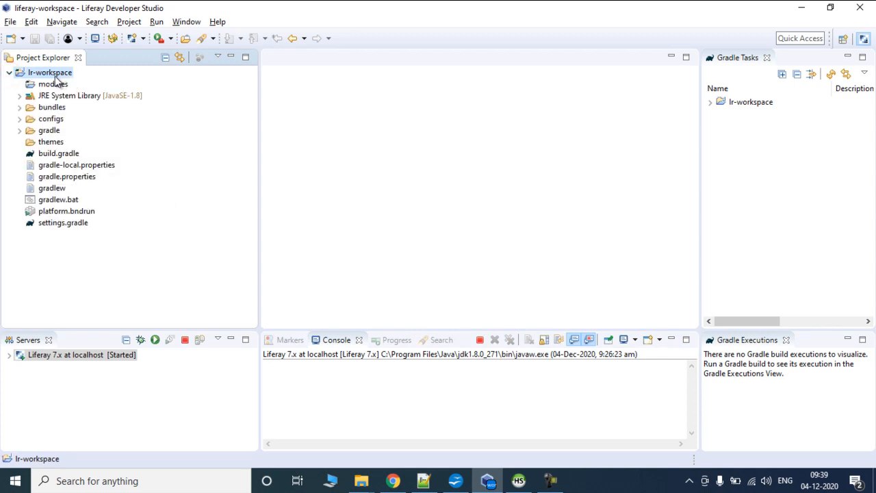
pyautogui.moveTo(580, 288)
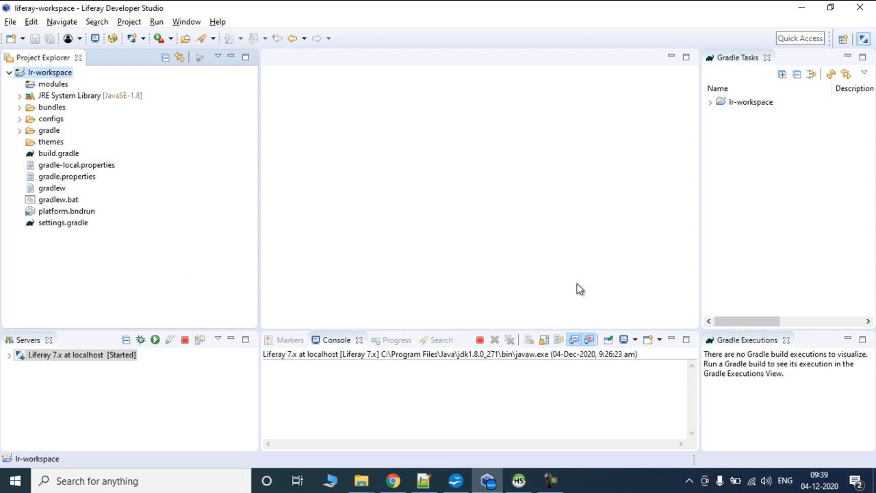
pyautogui.click(80, 354)
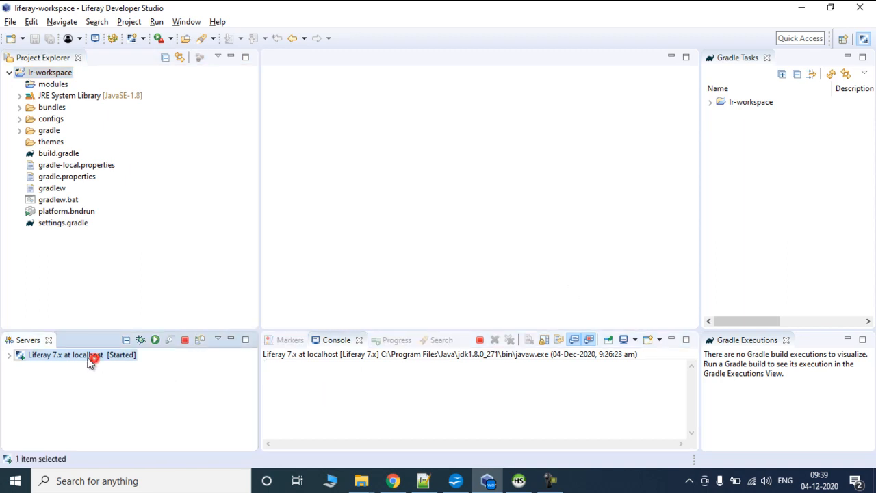
pyautogui.click(21, 355)
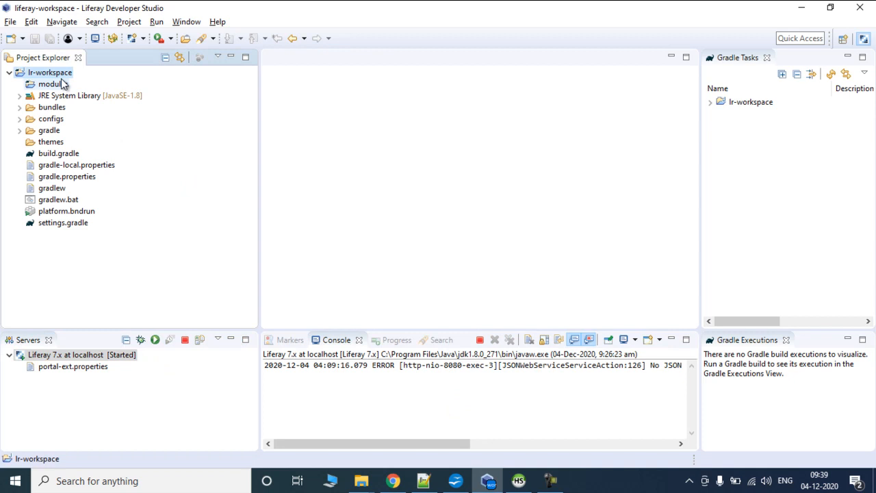
pyautogui.rightClick(49, 71)
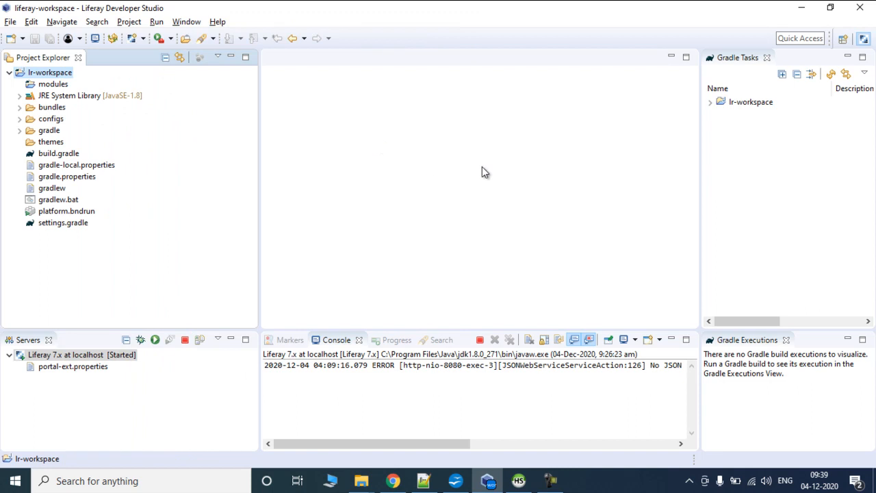
pyautogui.moveTo(536, 165)
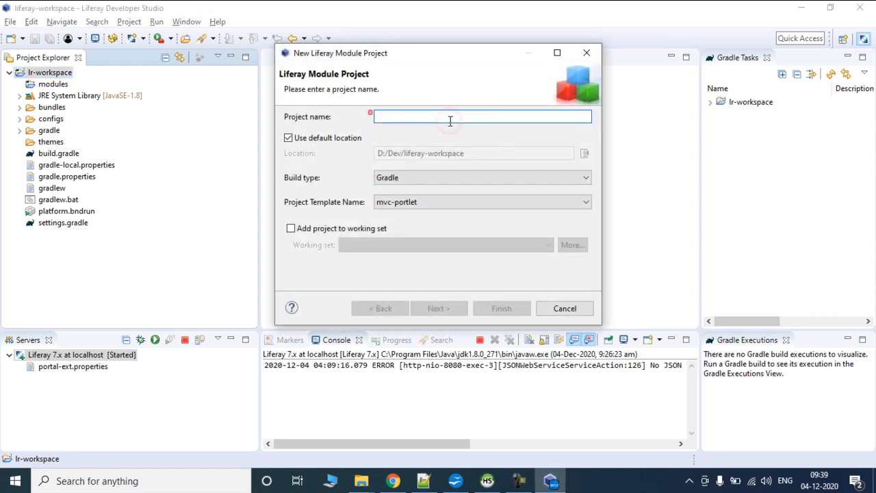
# Name the new module project employee and choose the service-builder template.
pyautogui.write('employee')
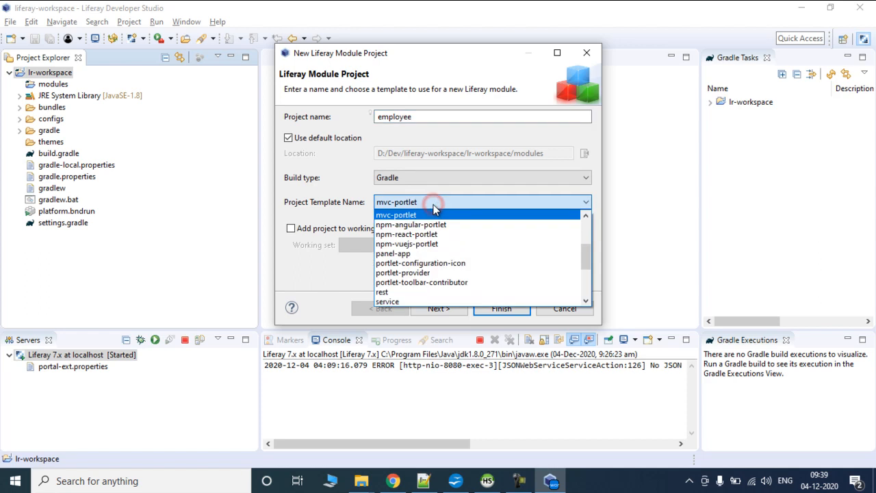
pyautogui.moveTo(402, 181)
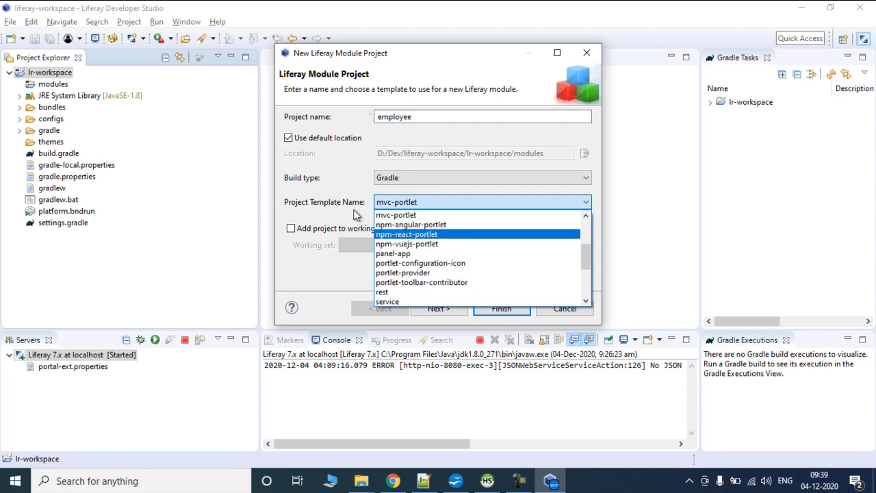
pyautogui.scroll(-3)
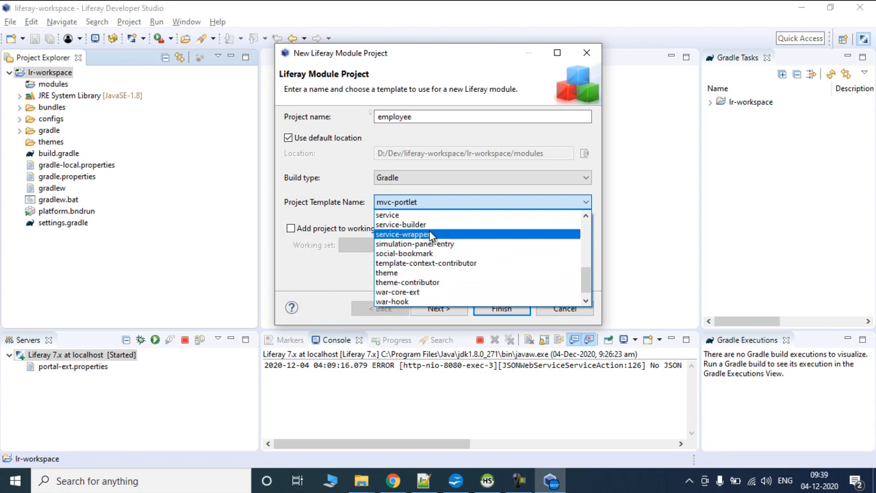
pyautogui.click(400, 224)
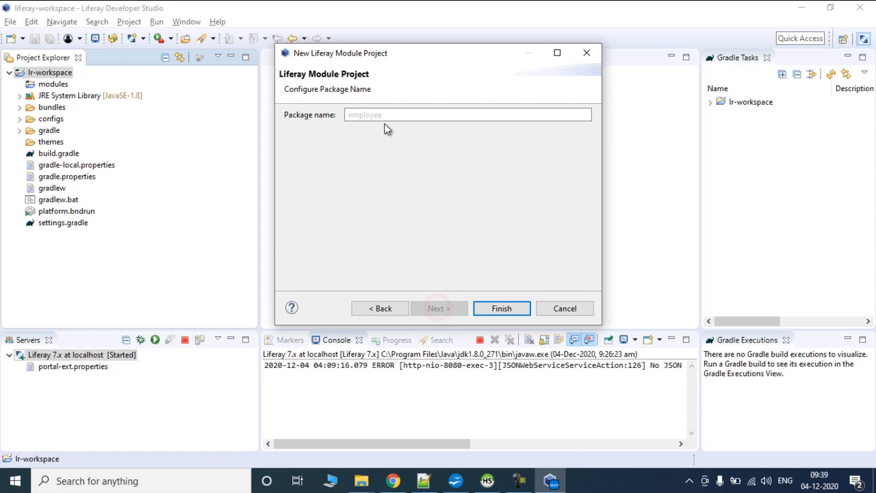
# Enter package name com.liferay.revisited, correcting typos, and finish creating the employee module.
pyautogui.write('com.')
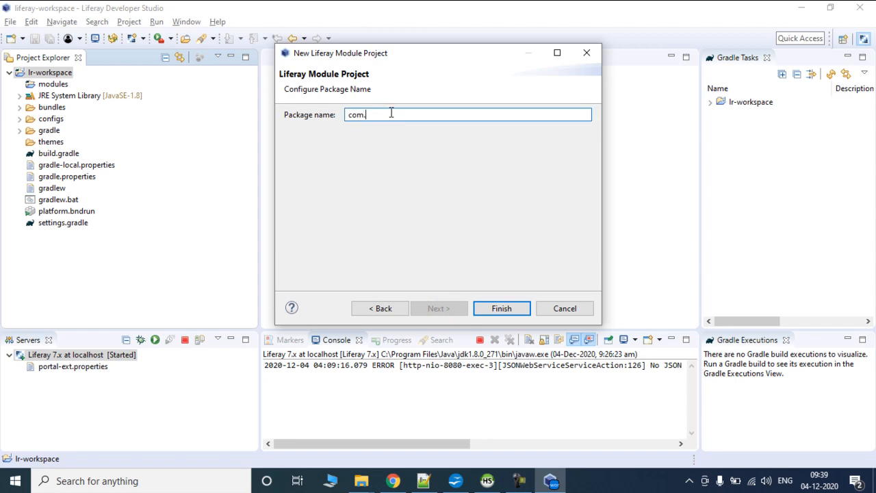
pyautogui.write('lr')
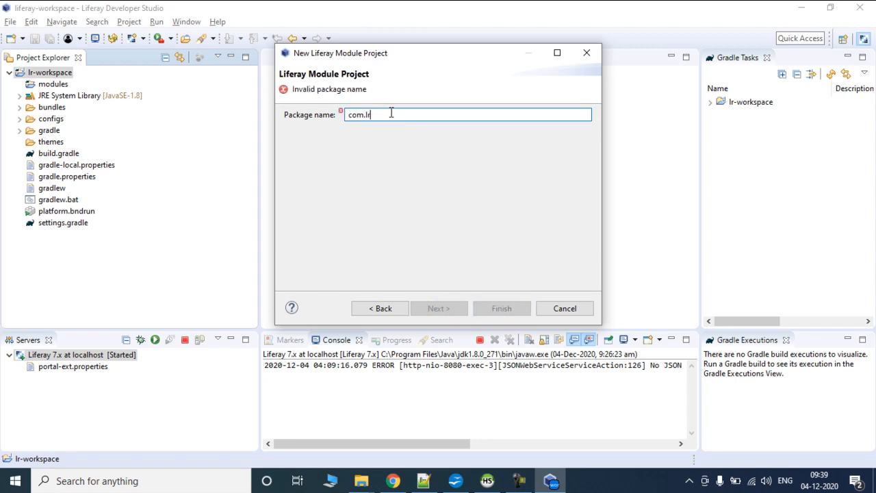
pyautogui.write('re')
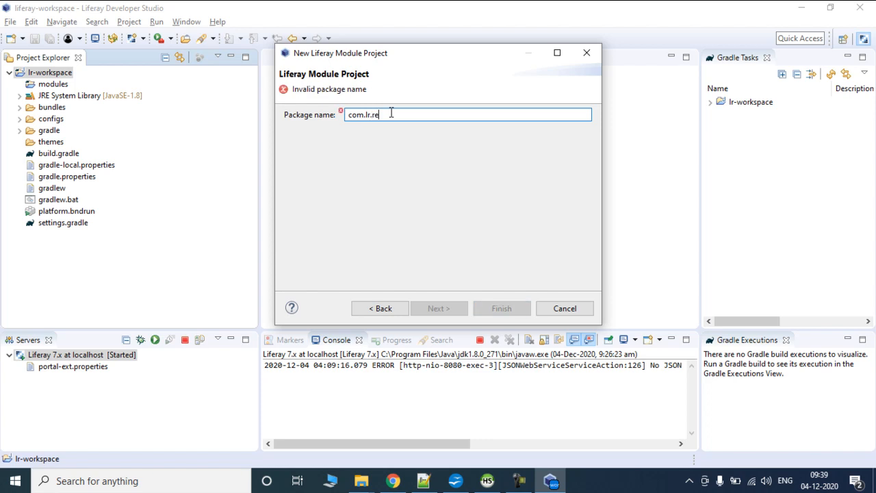
pyautogui.press('BackSpace')
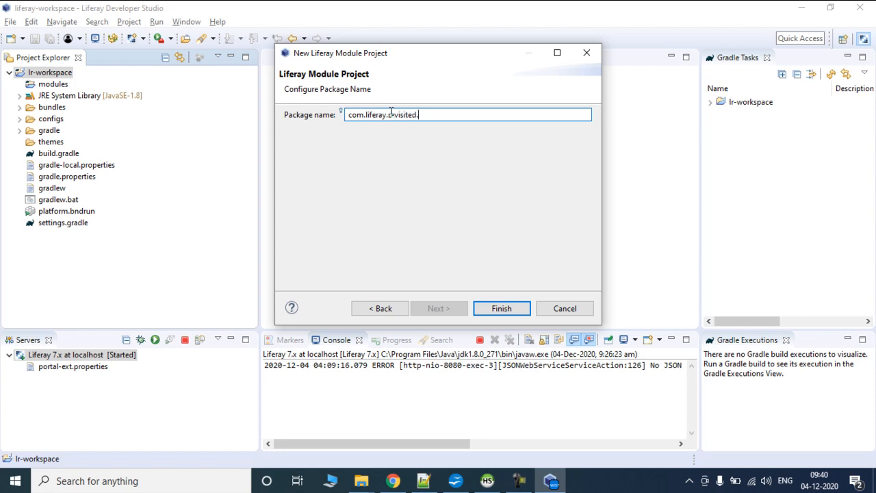
pyautogui.write('employee')
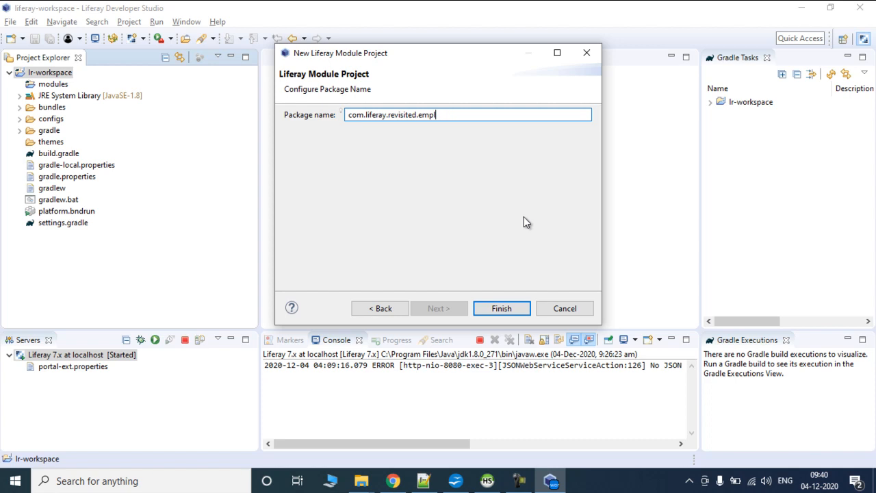
pyautogui.write('ser')
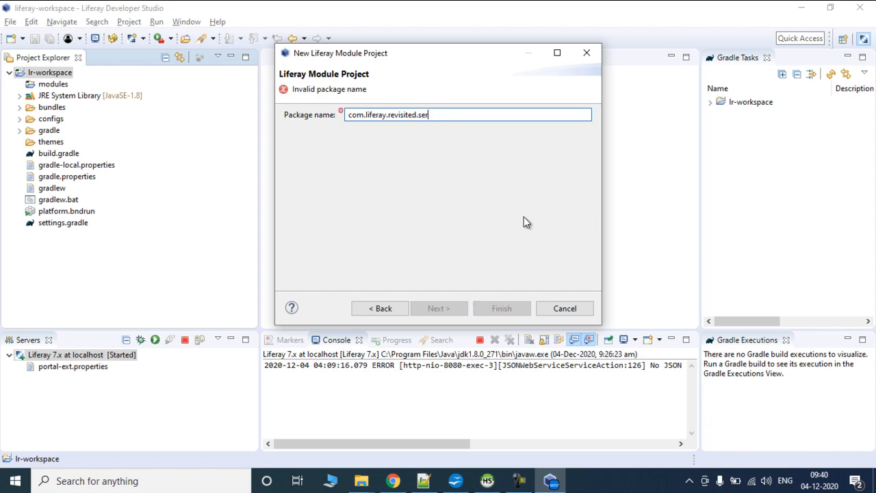
pyautogui.press('BackSpace')
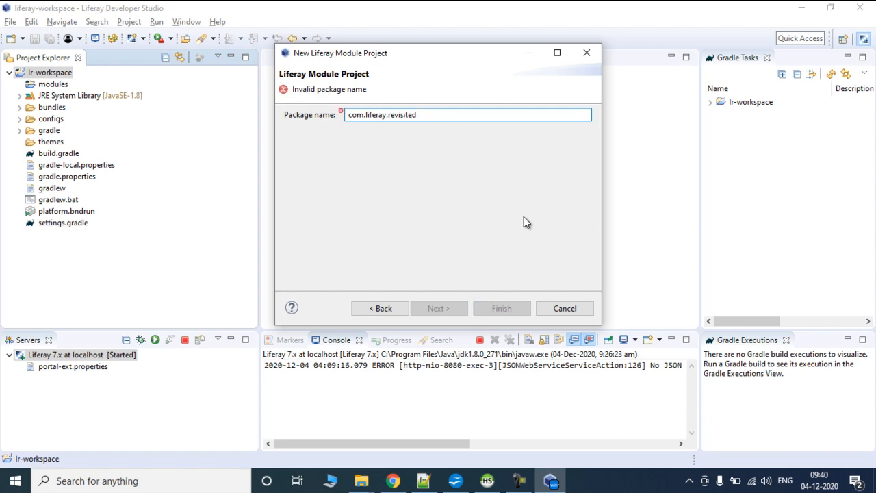
pyautogui.click(501, 309)
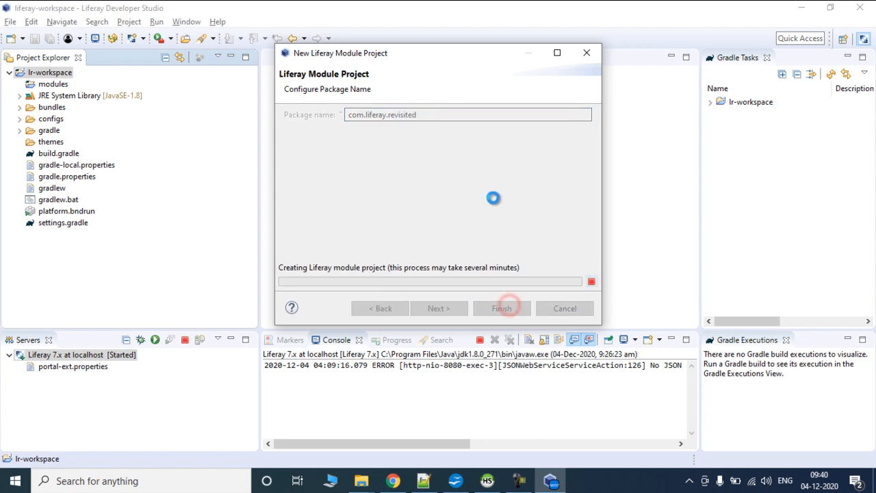
# Expand modules and employee to reveal the employee-api subproject.
pyautogui.click(502, 308)
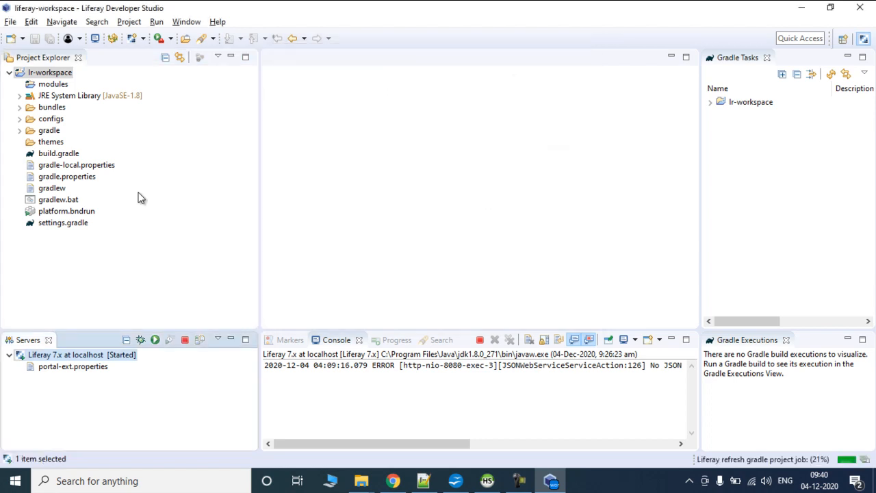
pyautogui.click(19, 83)
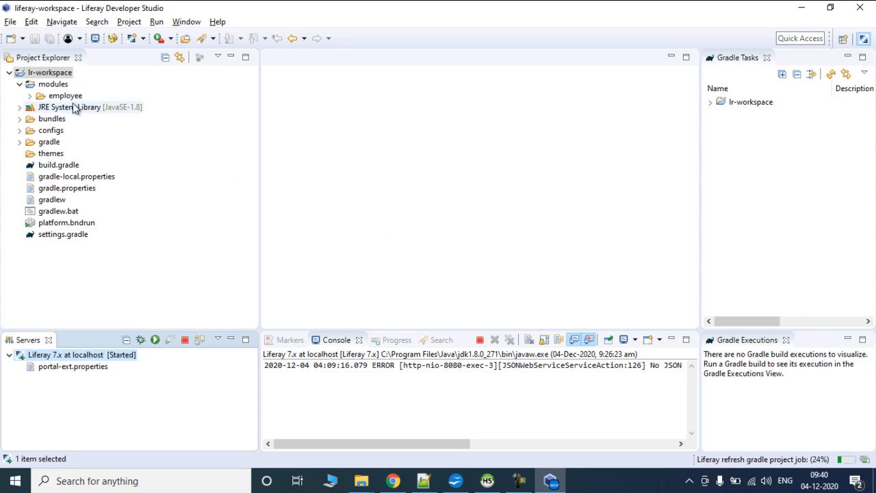
pyautogui.click(65, 96)
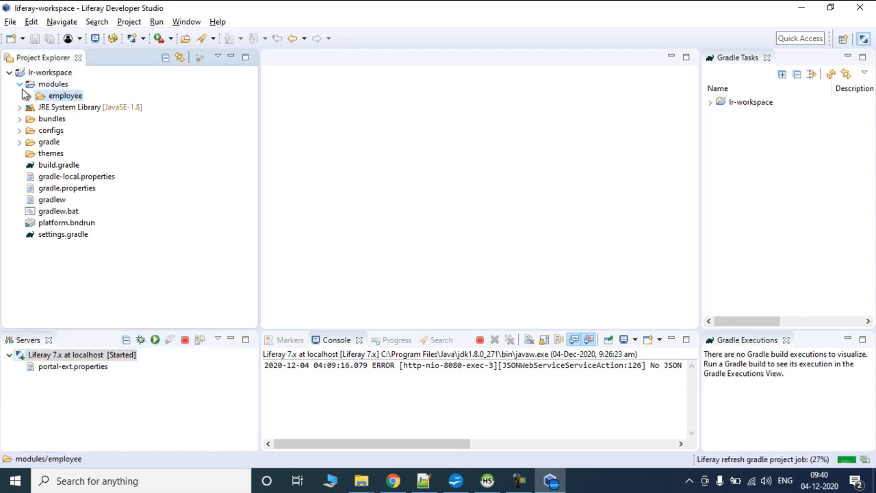
pyautogui.click(29, 96)
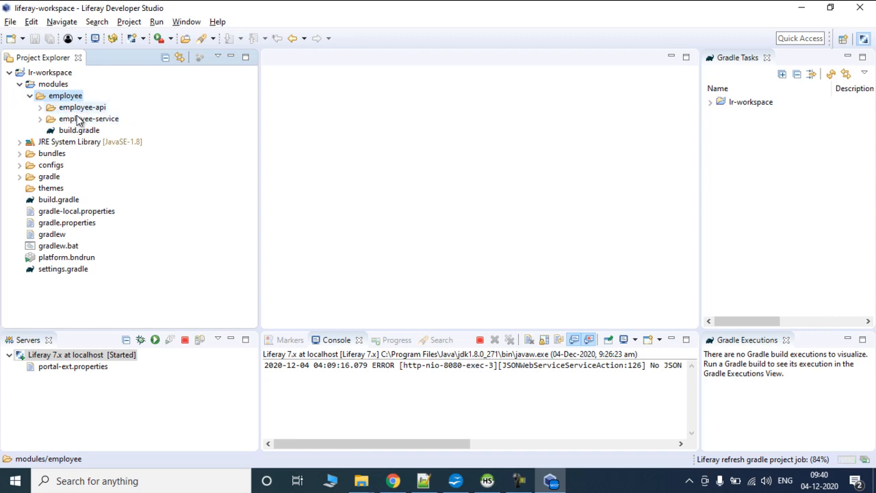
pyautogui.click(82, 107)
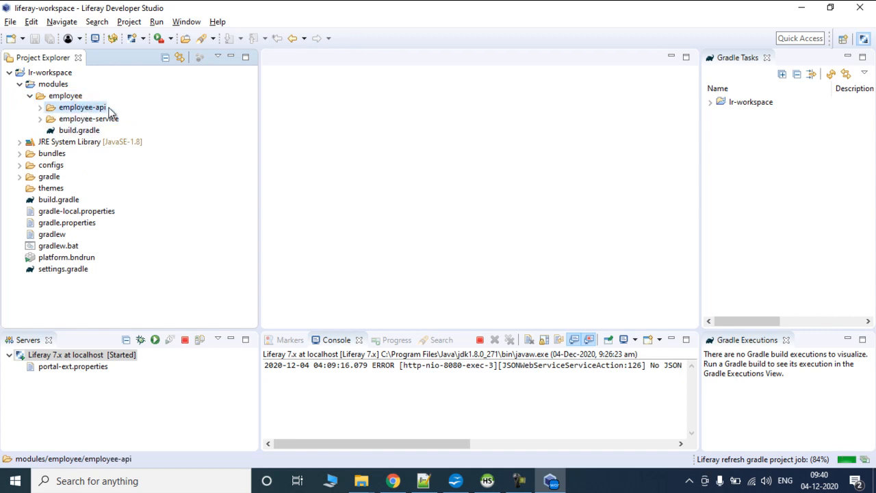
# Expand employee-service to show service.xml and select the employee-service subproject.
pyautogui.click(30, 95)
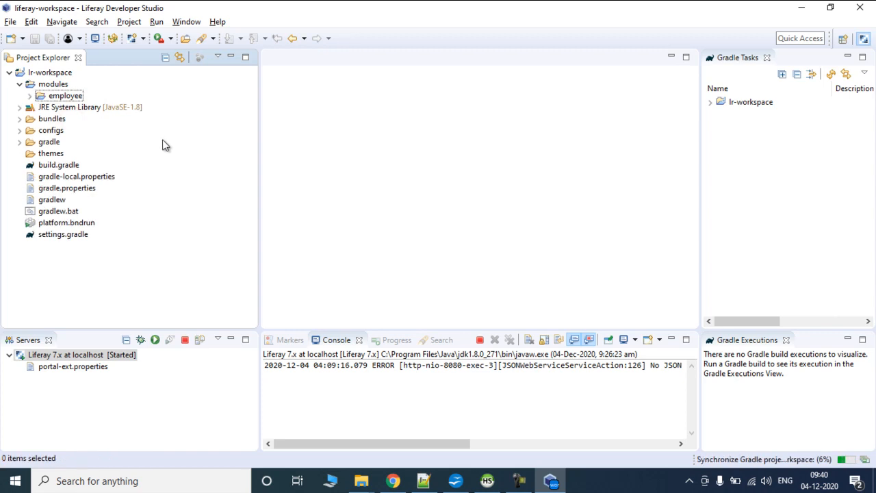
pyautogui.click(30, 96)
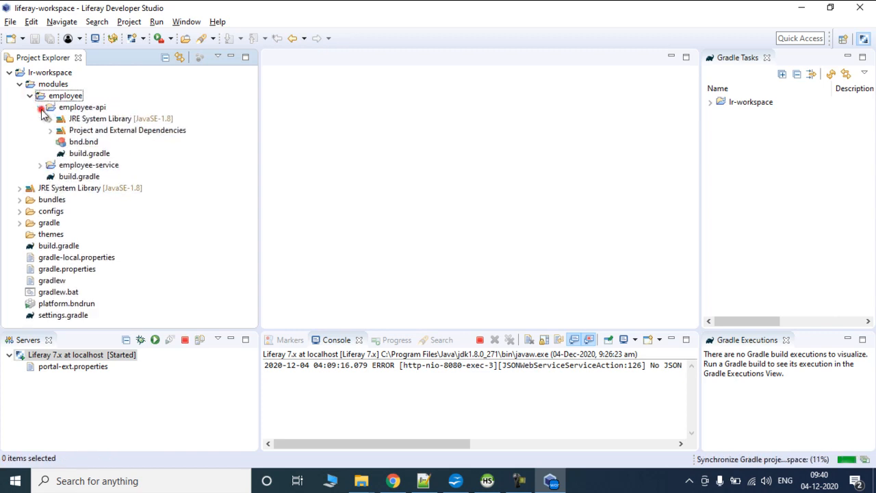
pyautogui.click(40, 164)
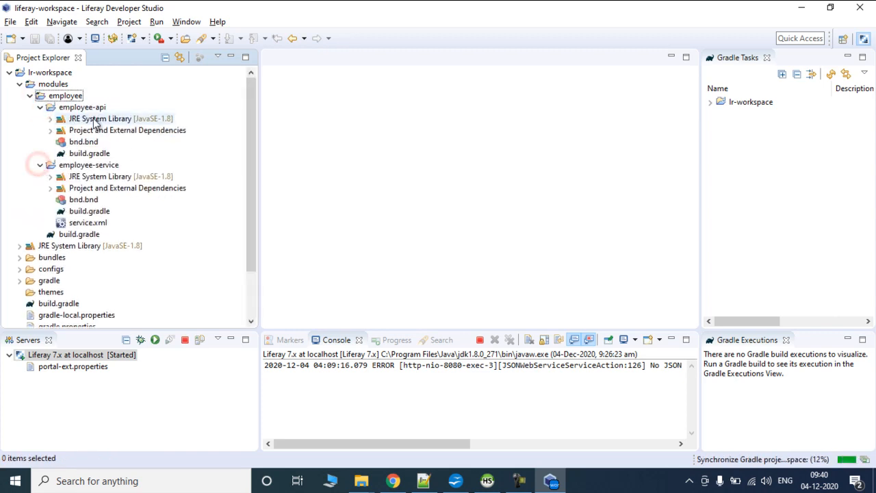
pyautogui.click(40, 107)
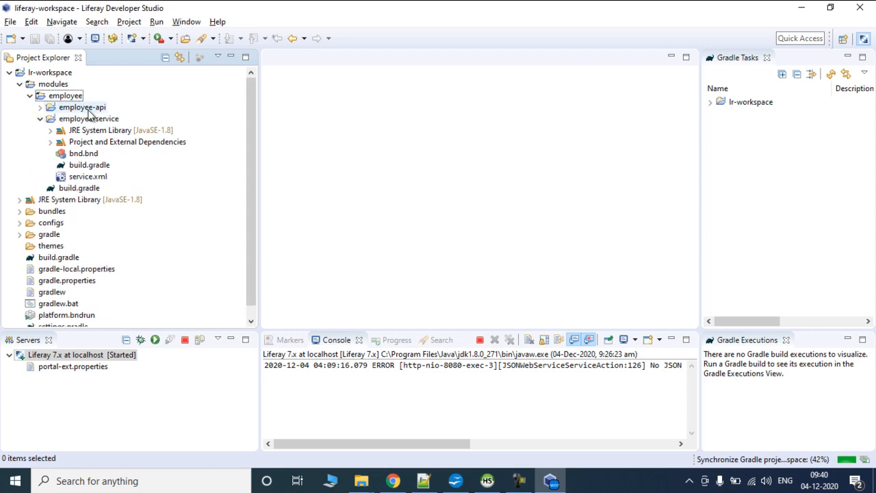
pyautogui.click(88, 118)
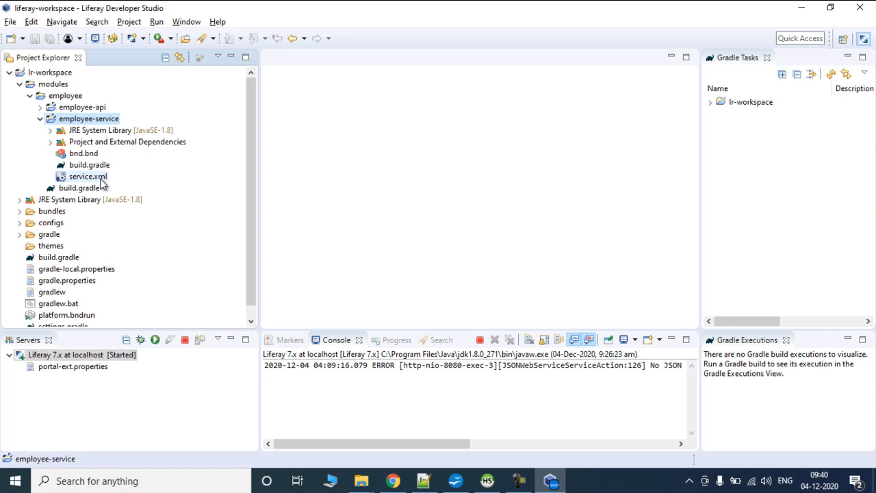
pyautogui.click(87, 177)
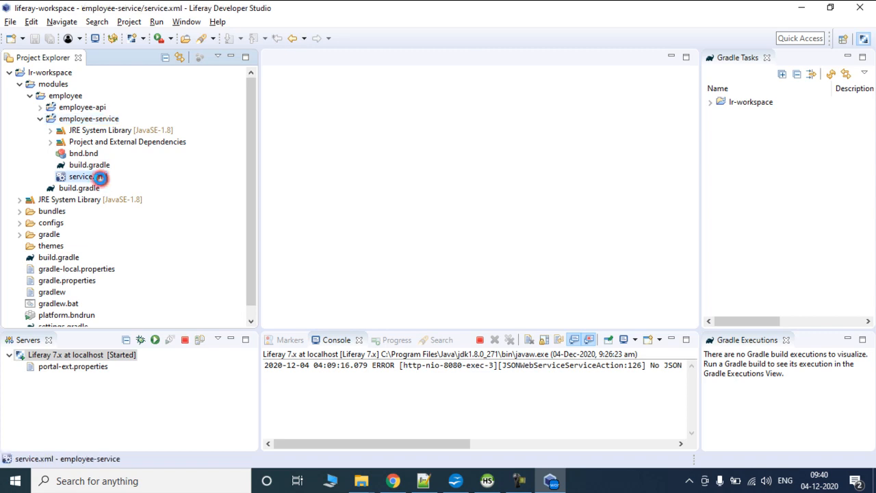
pyautogui.doubleClick(80, 175)
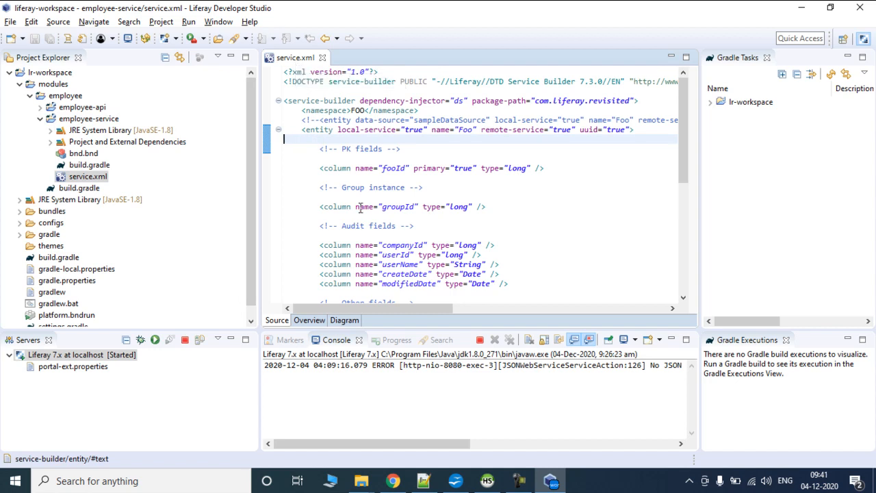
pyautogui.scroll(-3)
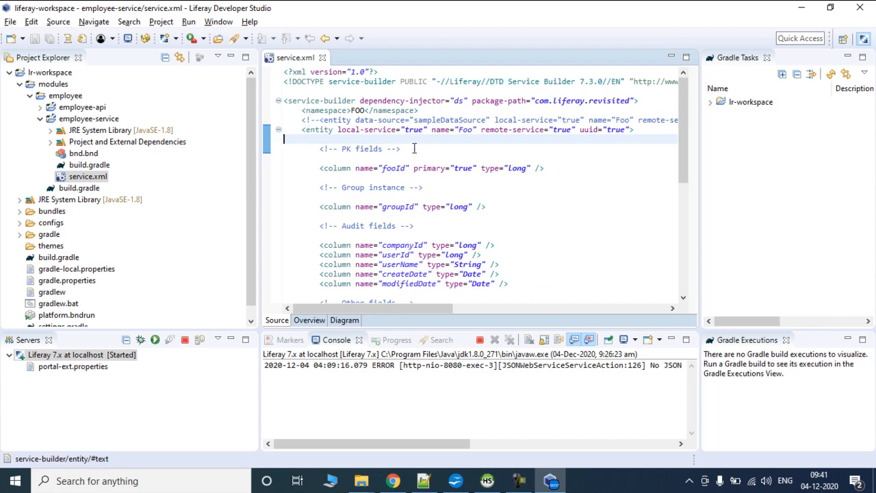
pyautogui.moveTo(343, 197)
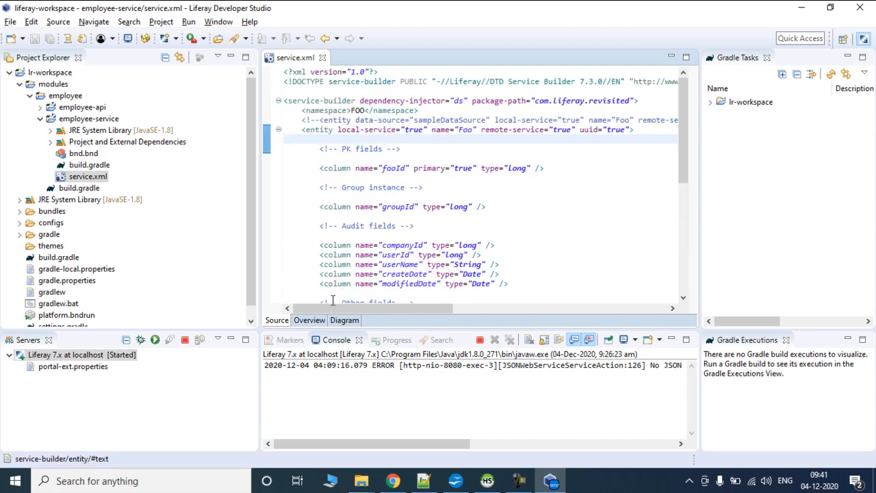
# Pick the Foo entity in the overview, then locate its sample definitions in the XML source.
pyautogui.click(310, 321)
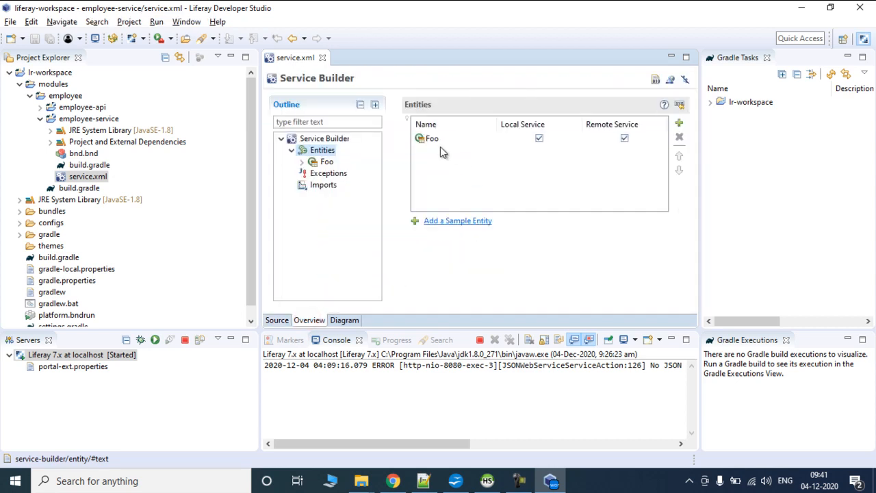
pyautogui.click(433, 138)
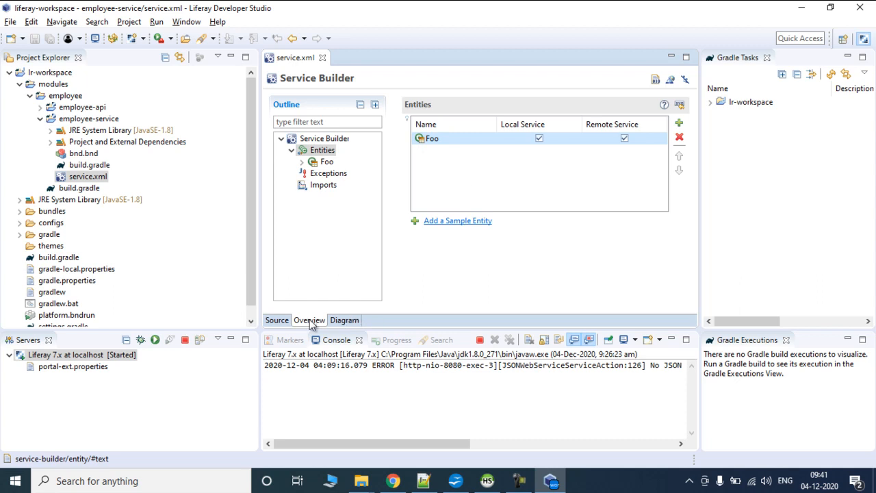
pyautogui.moveTo(277, 320)
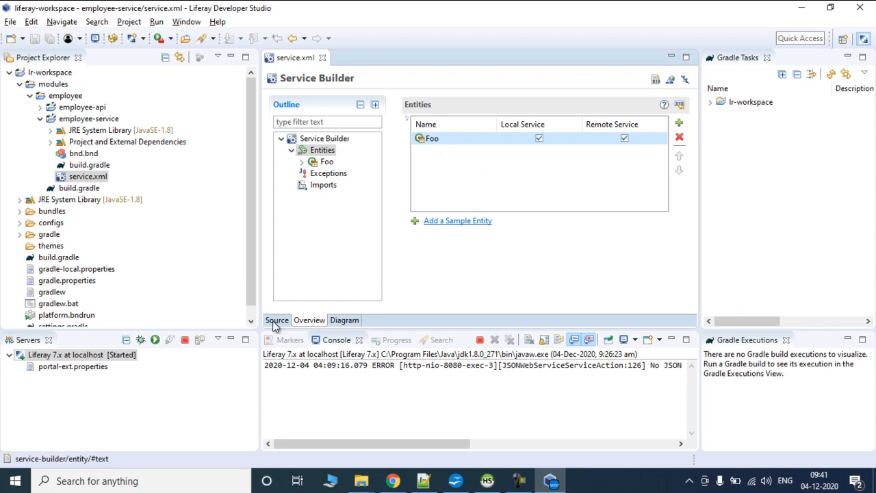
pyautogui.click(277, 321)
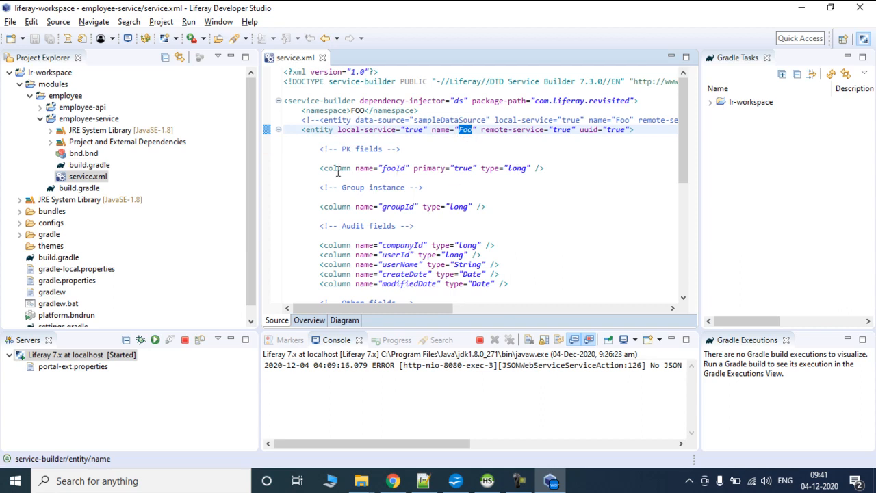
pyautogui.scroll(-3)
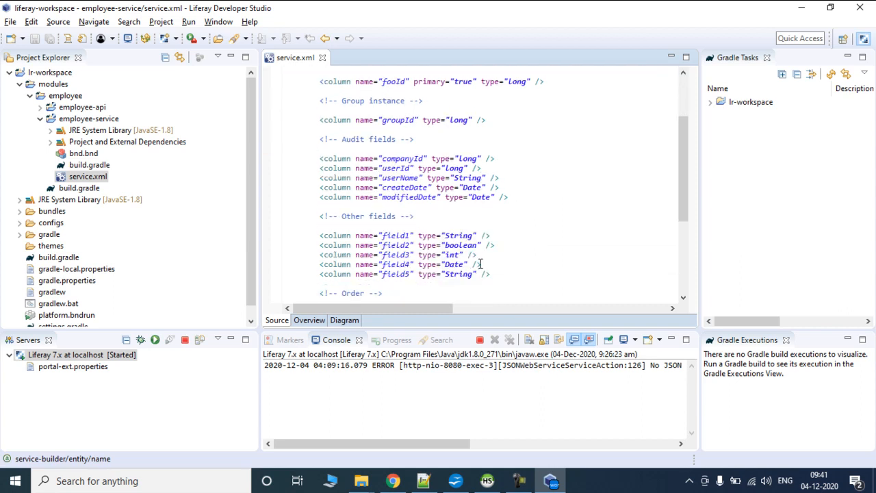
pyautogui.scroll(-3)
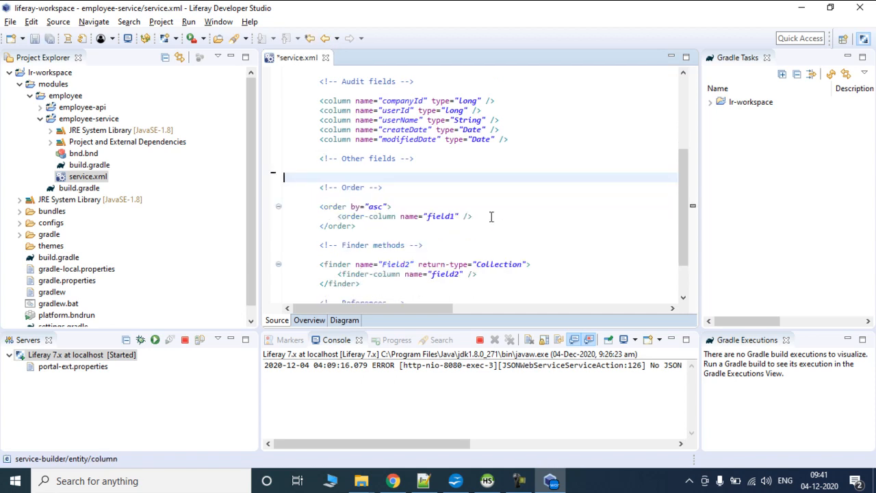
# Select and delete the Foo entity's order and finder blocks.
pyautogui.click(332, 205)
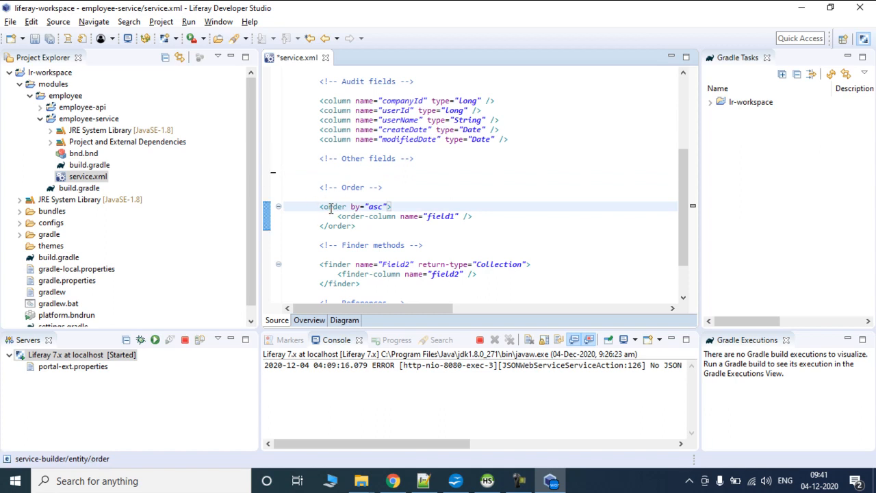
pyautogui.moveTo(321, 205); pyautogui.dragTo(356, 224)
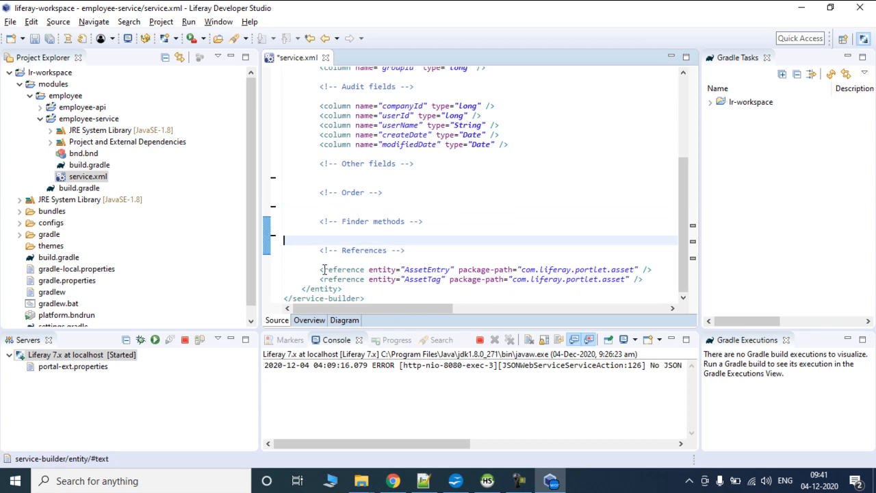
pyautogui.moveTo(321, 268); pyautogui.dragTo(643, 279)
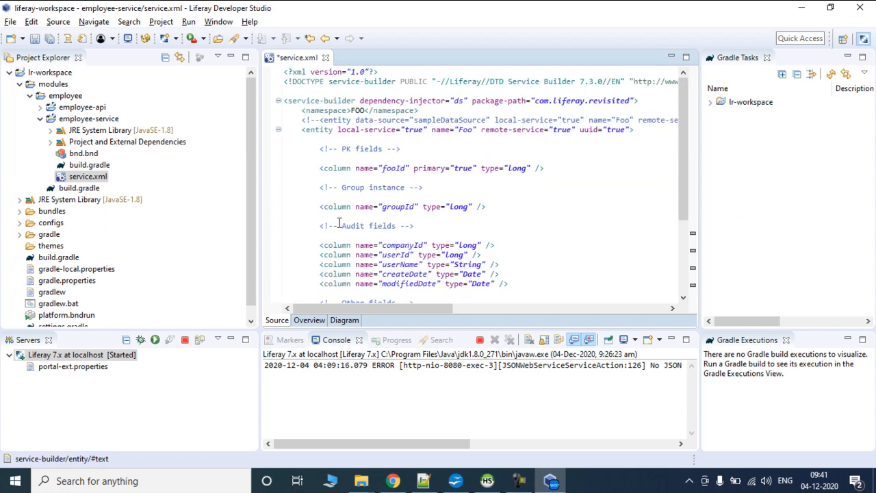
# Rename the Foo entity to Employee on the Overview tab.
pyautogui.click(310, 321)
pyautogui.write('E')
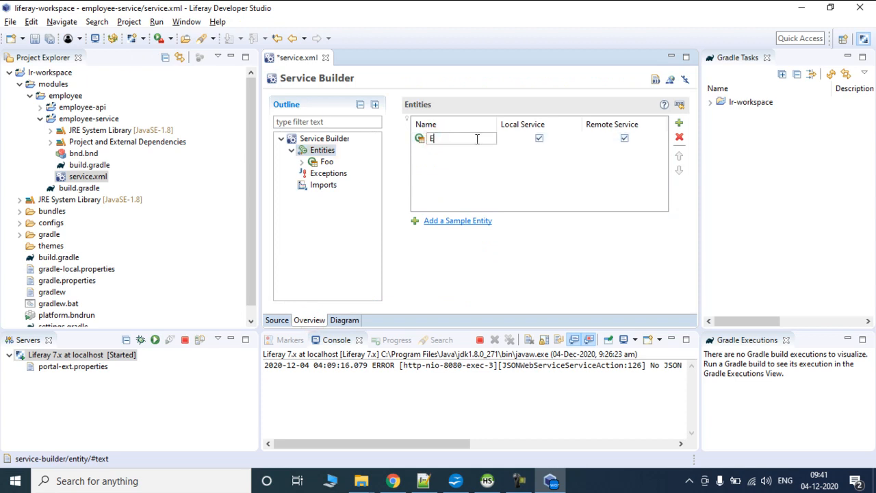
pyautogui.write('mployee')
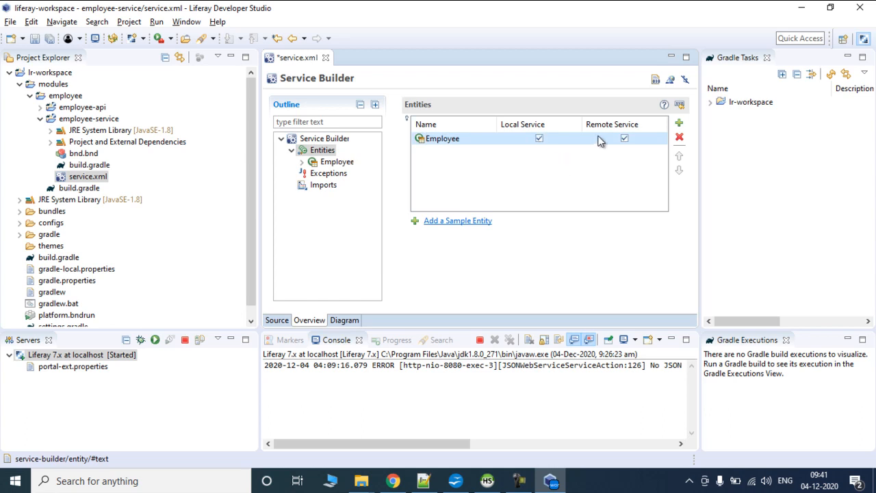
pyautogui.moveTo(622, 141)
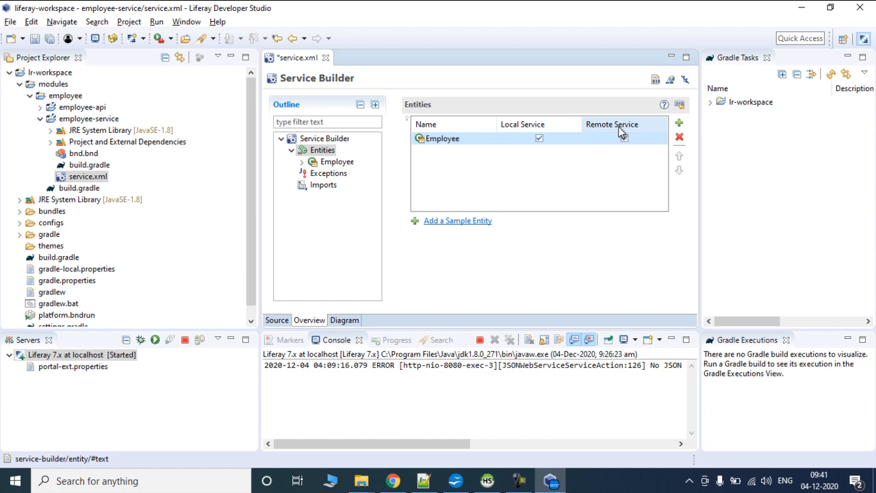
pyautogui.click(625, 138)
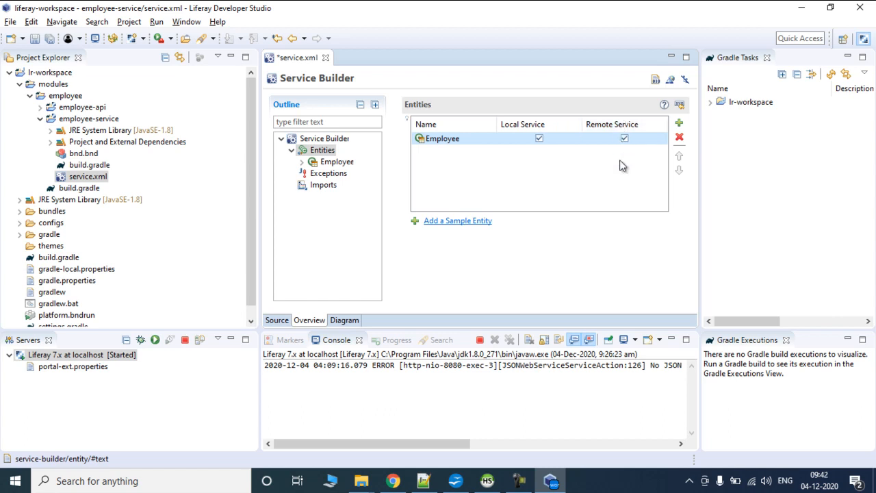
pyautogui.moveTo(627, 153)
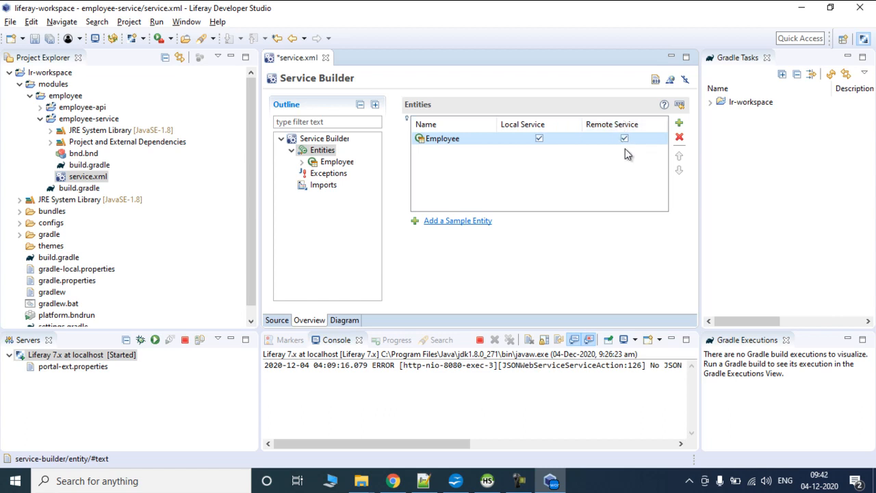
pyautogui.moveTo(623, 107)
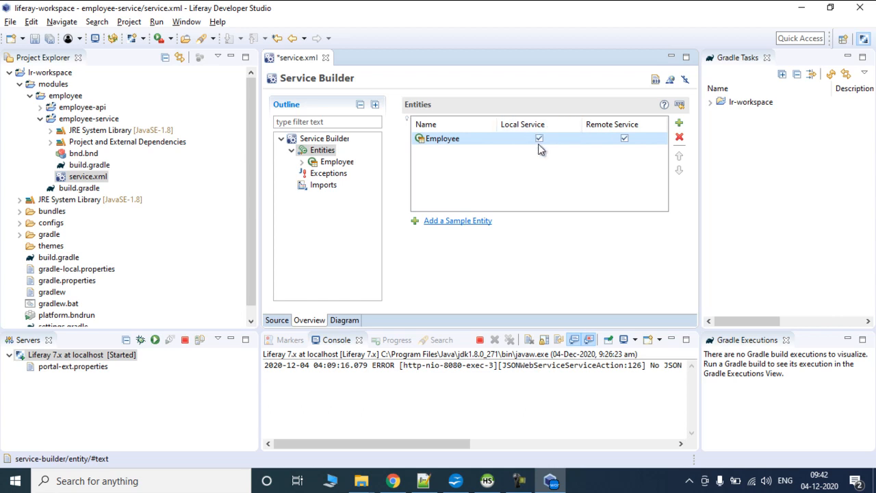
pyautogui.moveTo(476, 170)
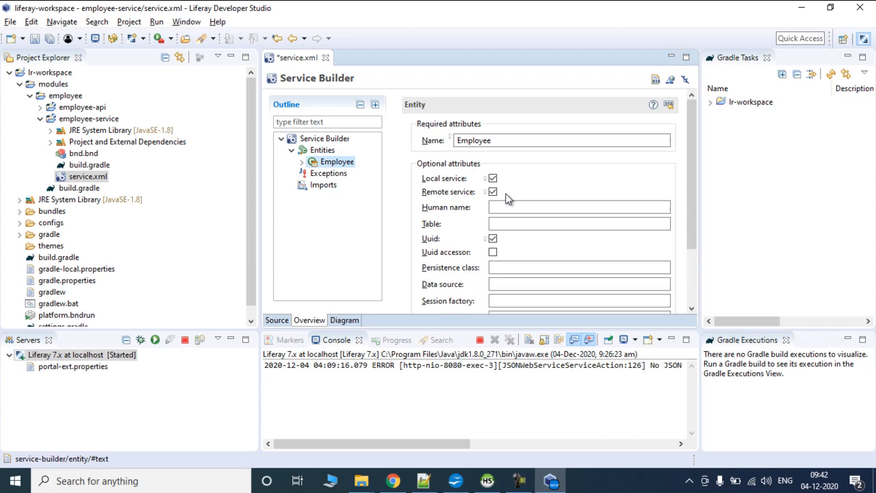
pyautogui.click(578, 225)
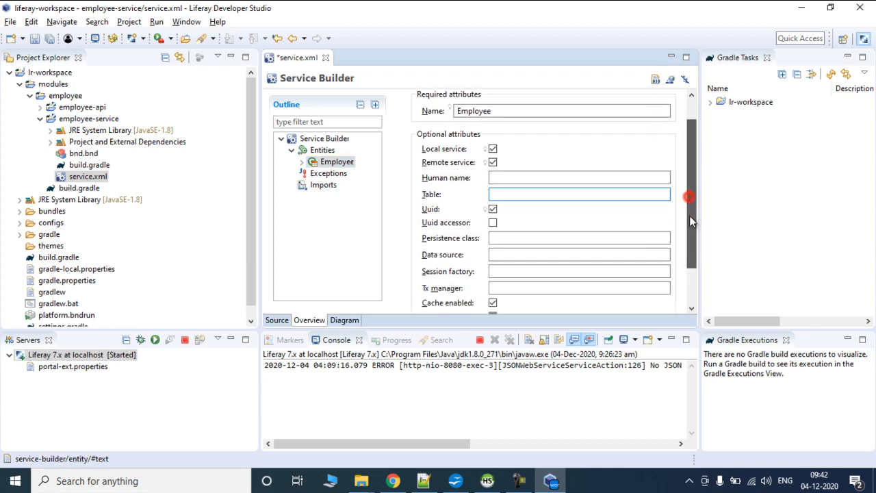
pyautogui.scroll(-3)
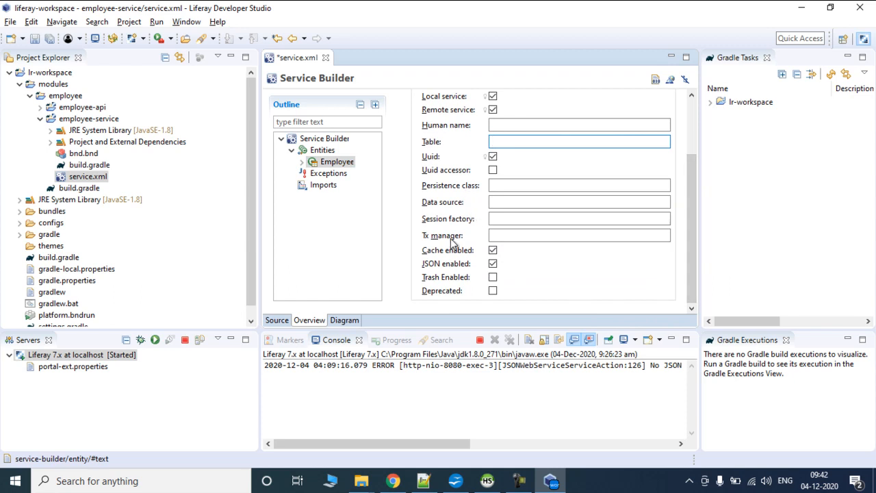
pyautogui.moveTo(414, 254)
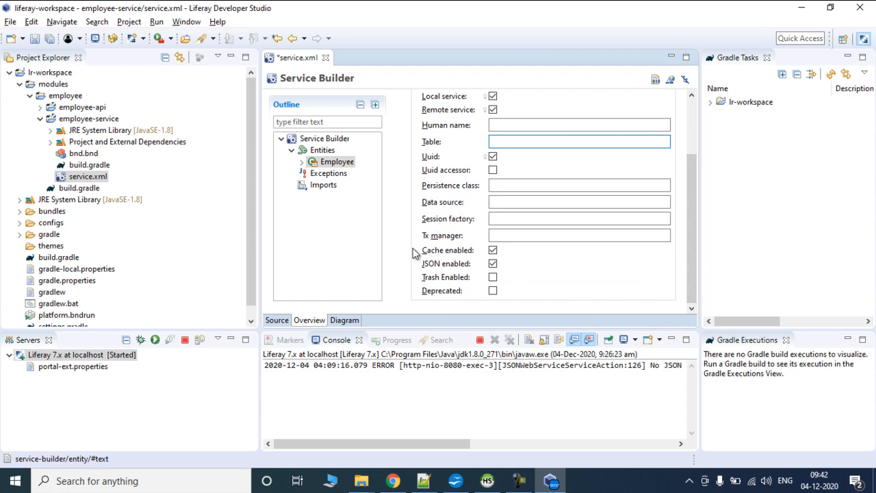
pyautogui.click(578, 141)
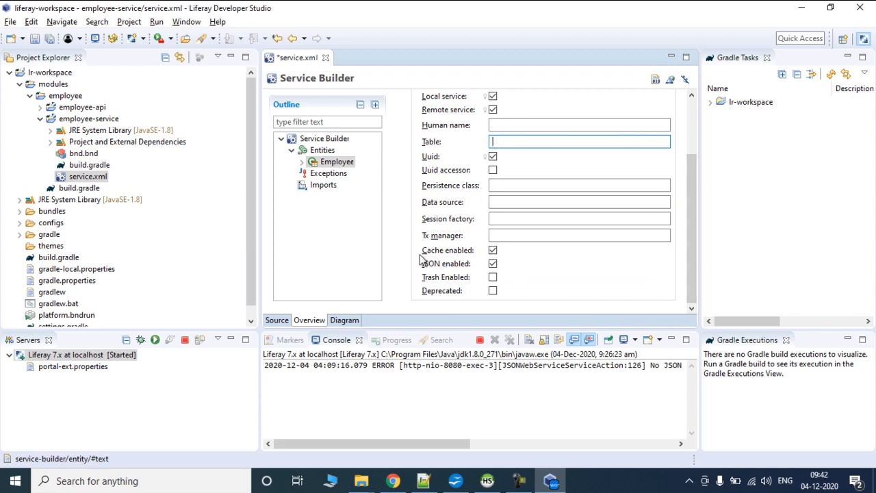
pyautogui.moveTo(463, 266)
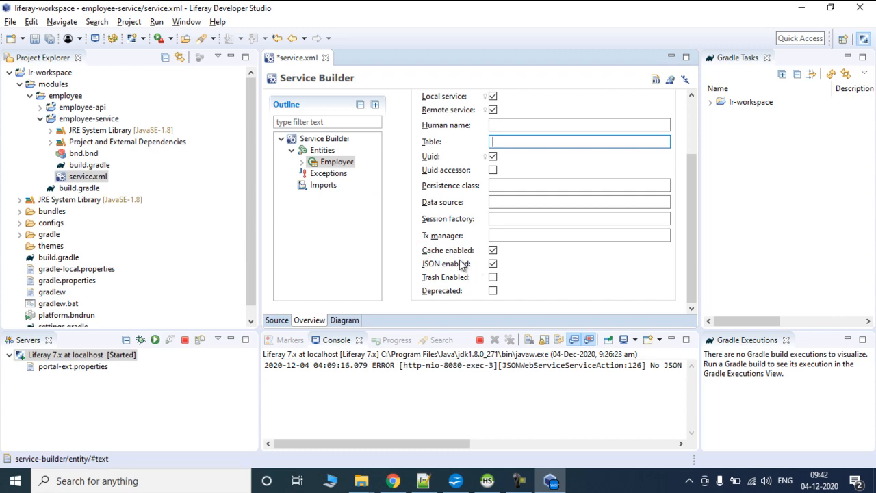
pyautogui.click(493, 263)
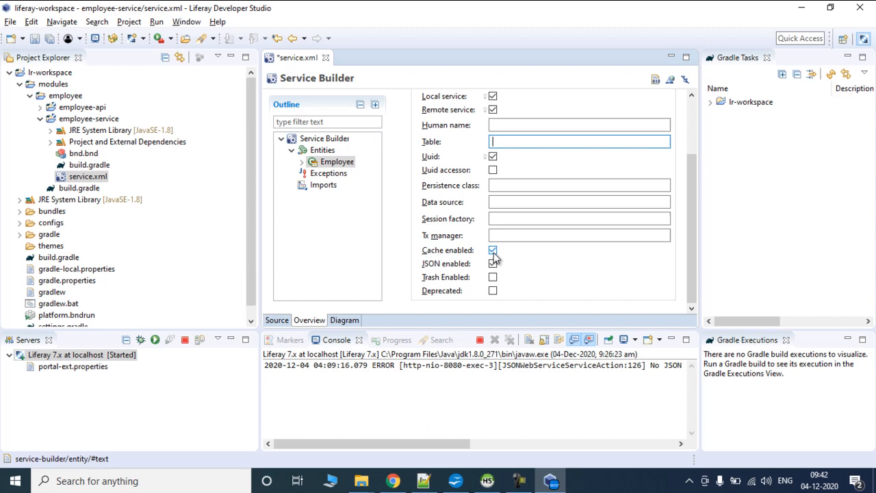
pyautogui.click(493, 250)
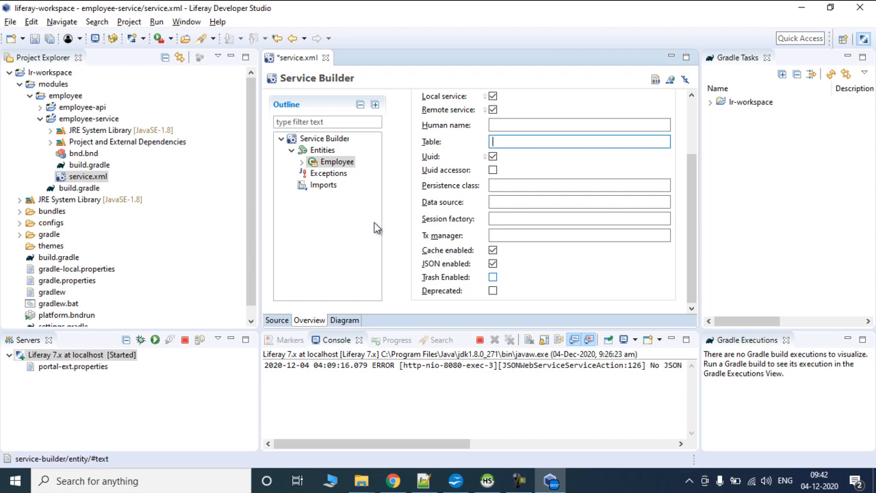
pyautogui.moveTo(427, 285)
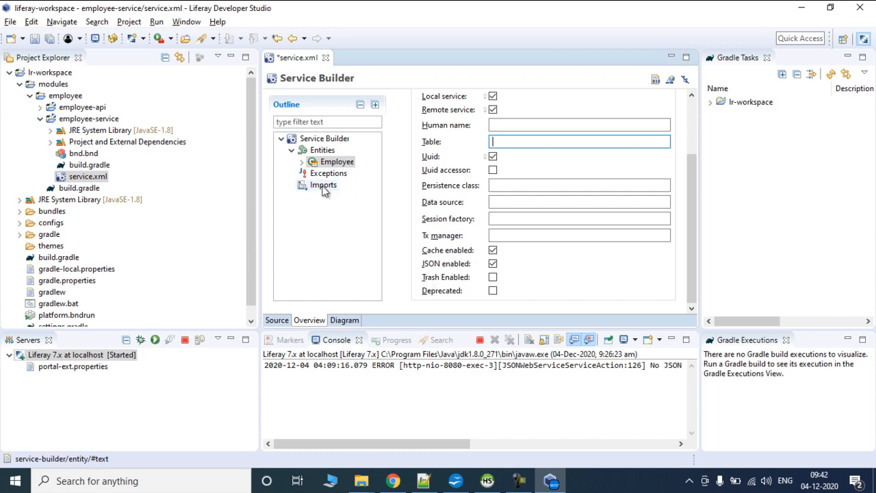
# Review the Employee columns (employeeId…modifiedDate) and switch to the tutorial slide presentation.
pyautogui.click(345, 173)
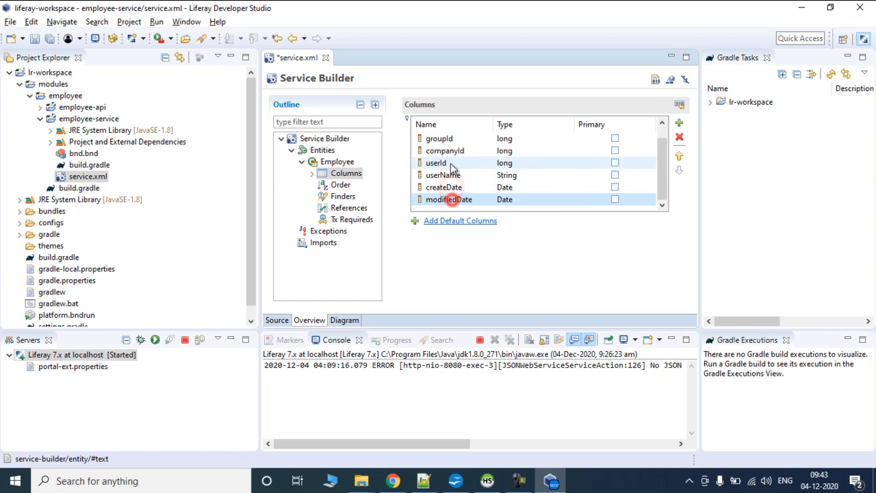
pyautogui.click(680, 124)
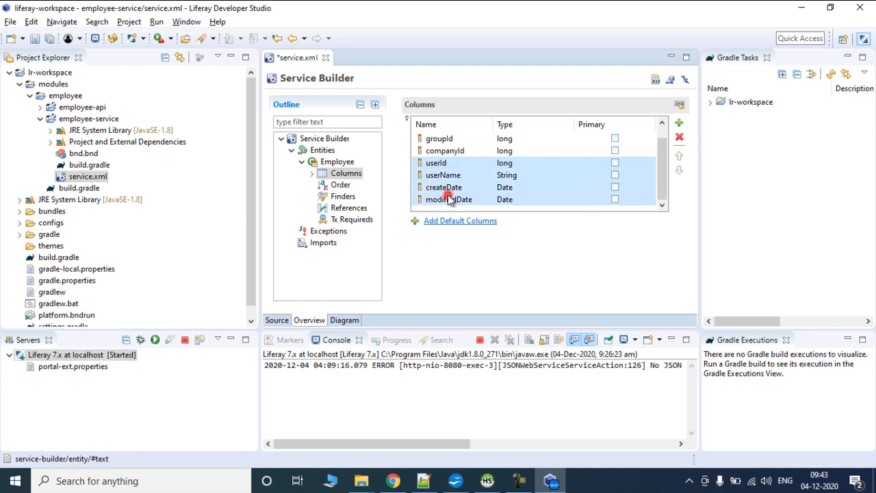
pyautogui.click(680, 123)
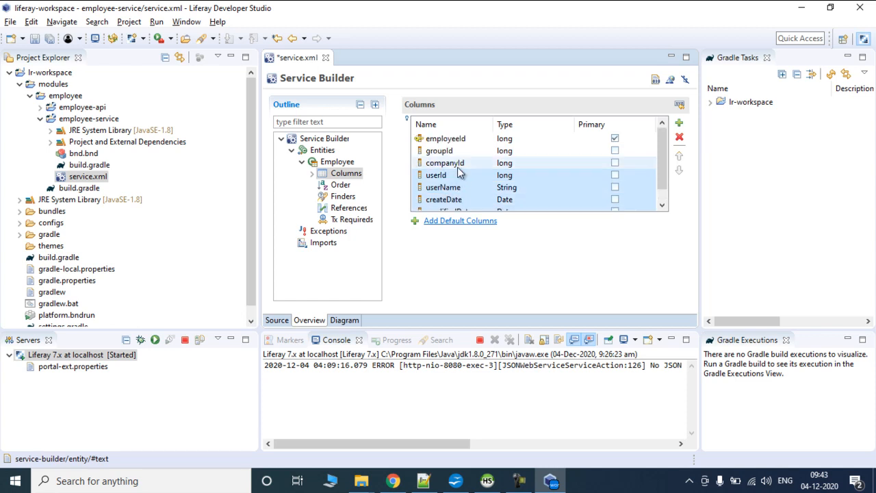
pyautogui.click(438, 151)
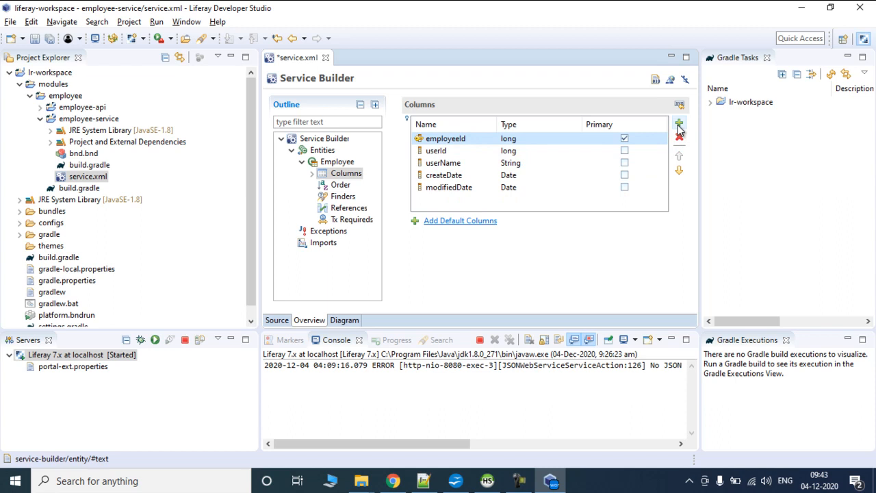
pyautogui.moveTo(679, 126)
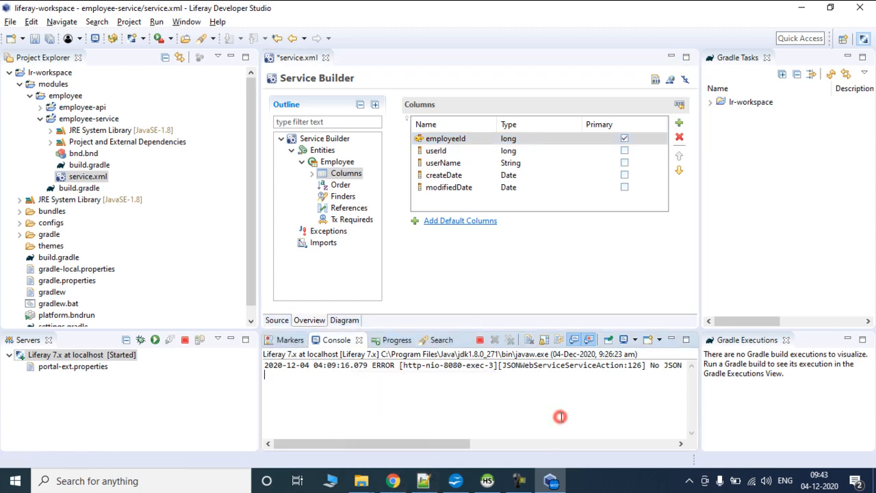
pyautogui.click(455, 480)
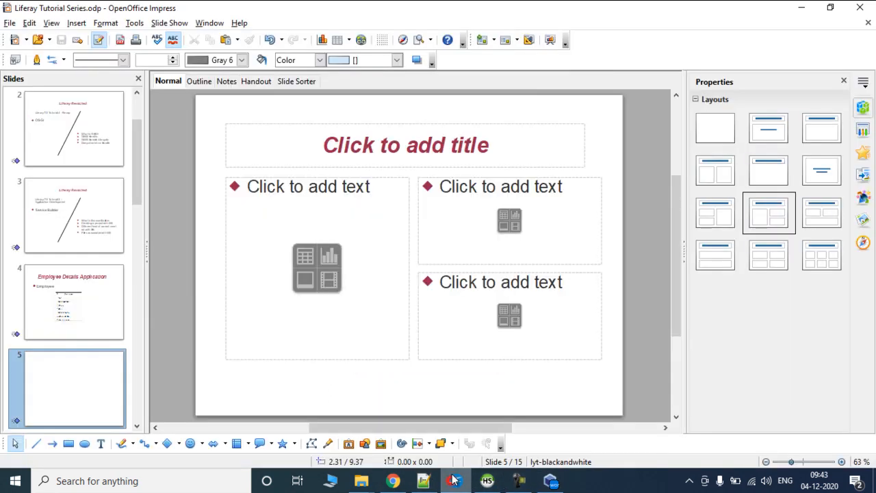
# Show slide 4 listing the Employee fields Name, Phone Number, Address and Salary.
pyautogui.click(74, 301)
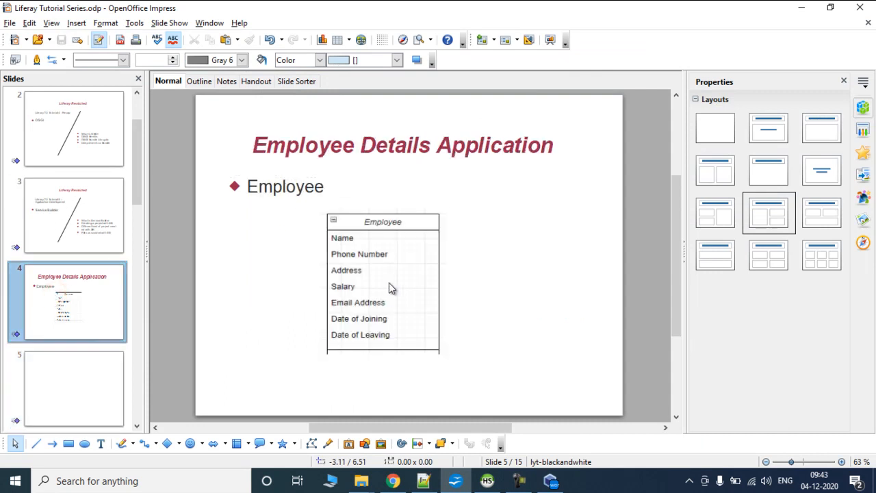
pyautogui.moveTo(363, 248)
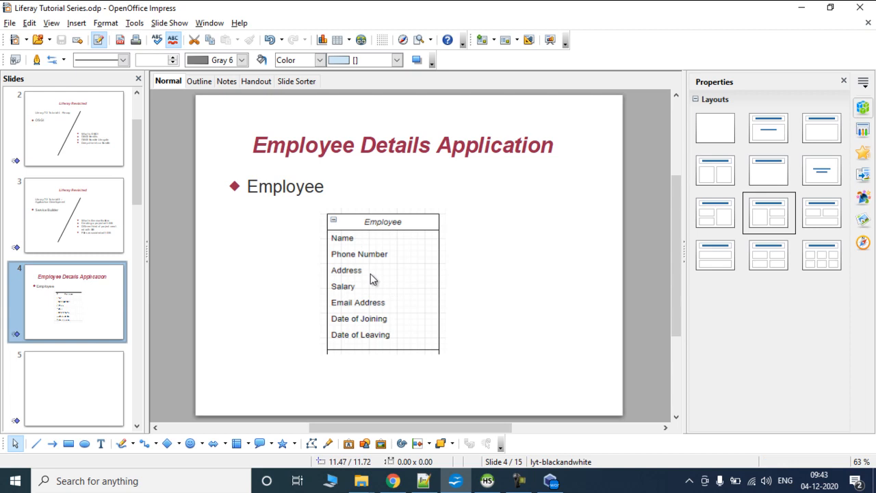
pyautogui.moveTo(404, 254)
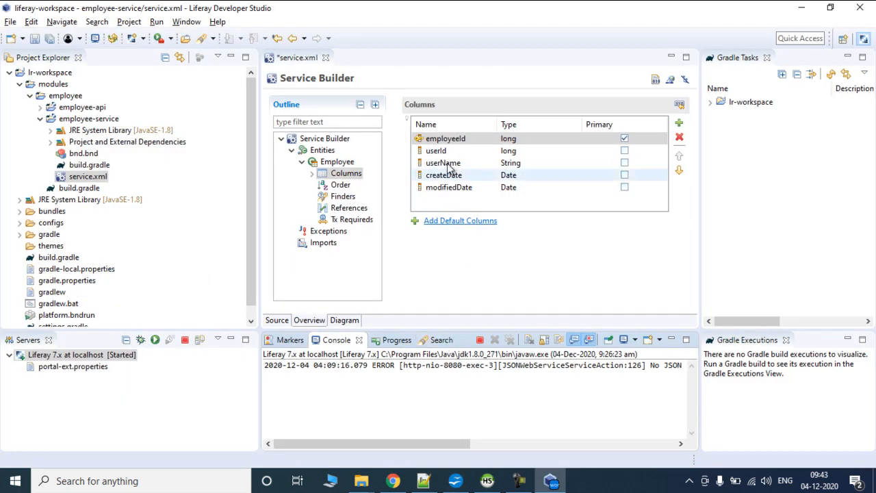
# Add name and address String columns to the Employee entity.
pyautogui.rightClick(447, 138)
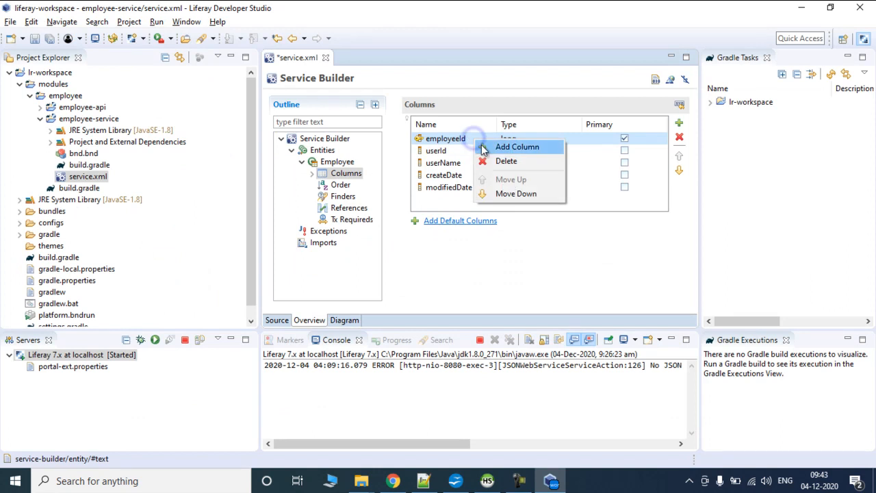
pyautogui.click(517, 146)
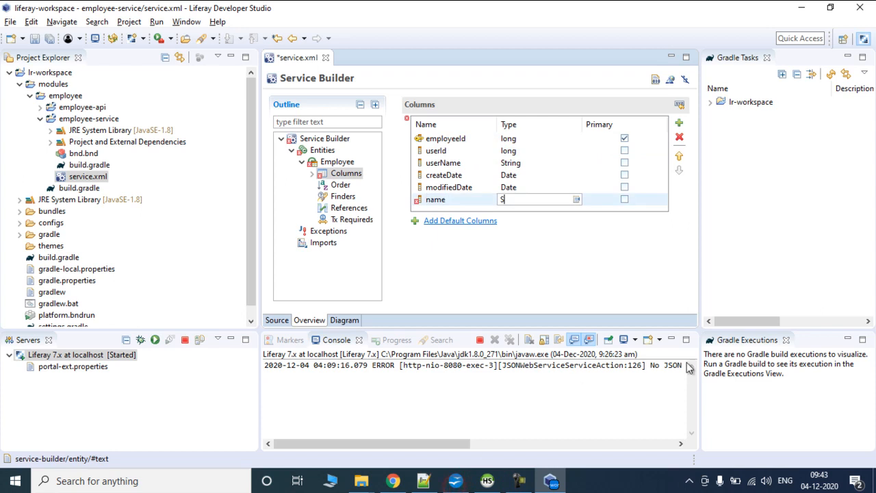
pyautogui.write('String')
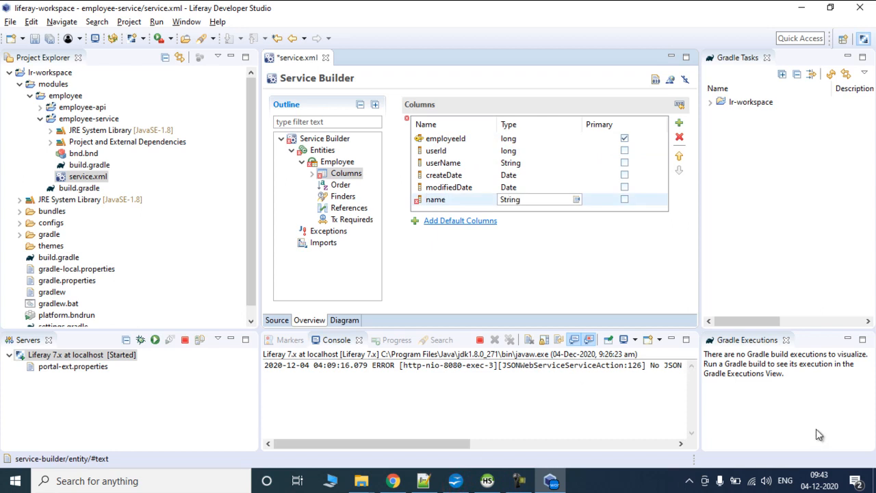
pyautogui.click(435, 200)
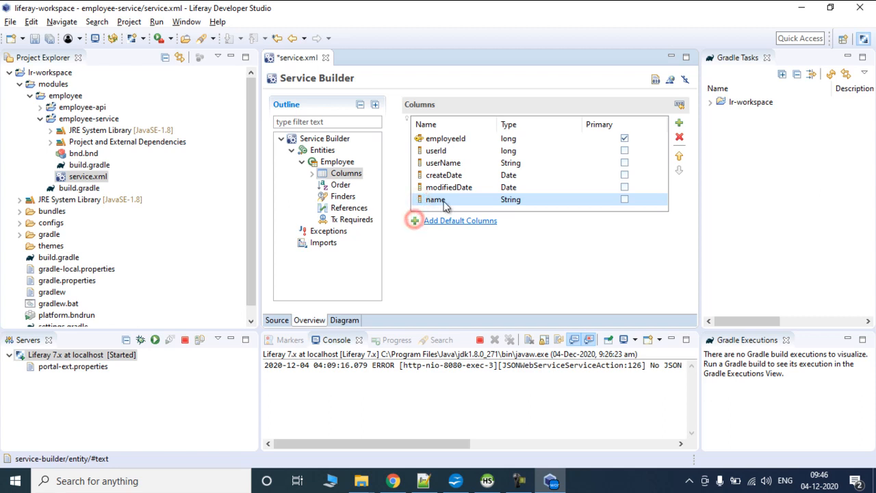
pyautogui.rightClick(436, 200)
pyautogui.write('address')
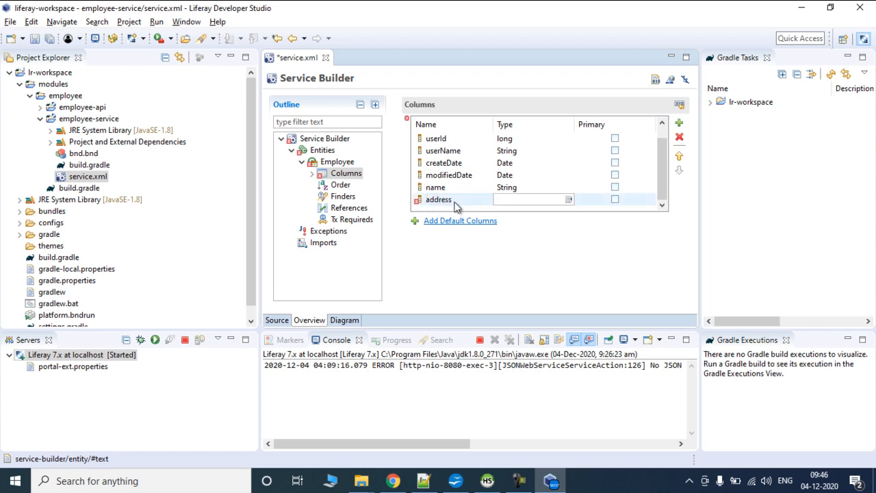
pyautogui.write('String')
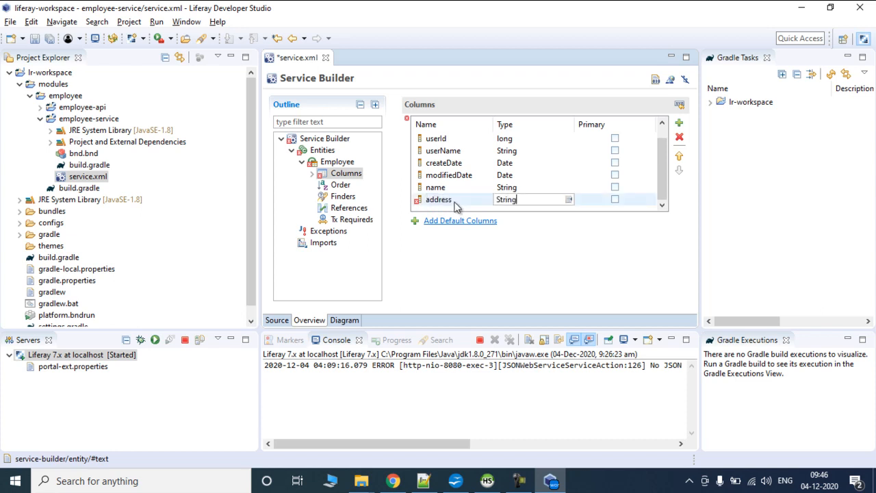
# Add phoneNo String, salary long and emailAddress String columns.
pyautogui.rightClick(438, 200)
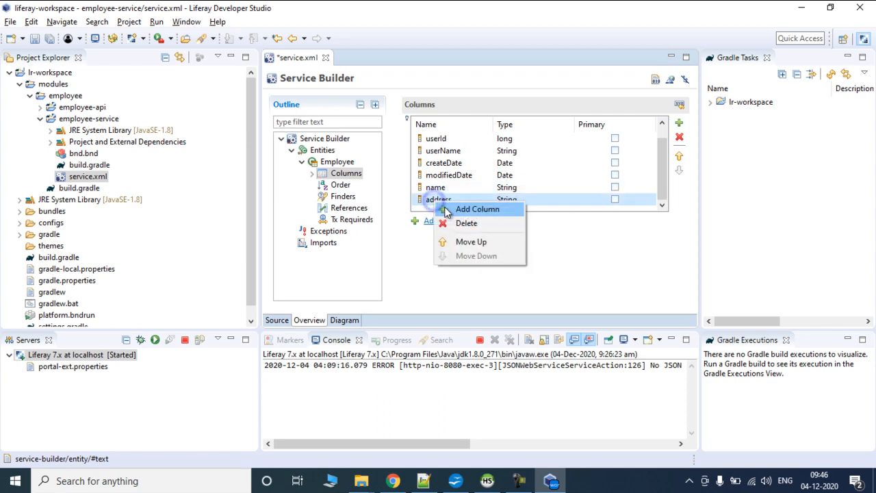
pyautogui.click(476, 208)
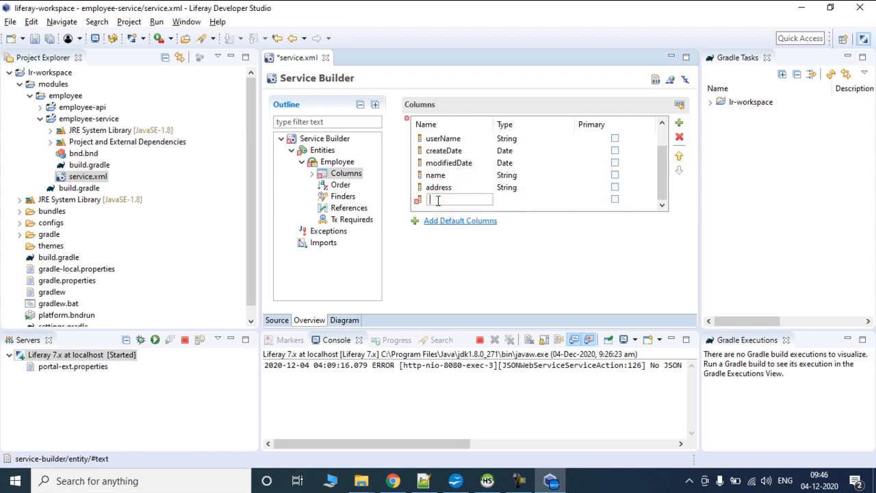
pyautogui.write('phone')
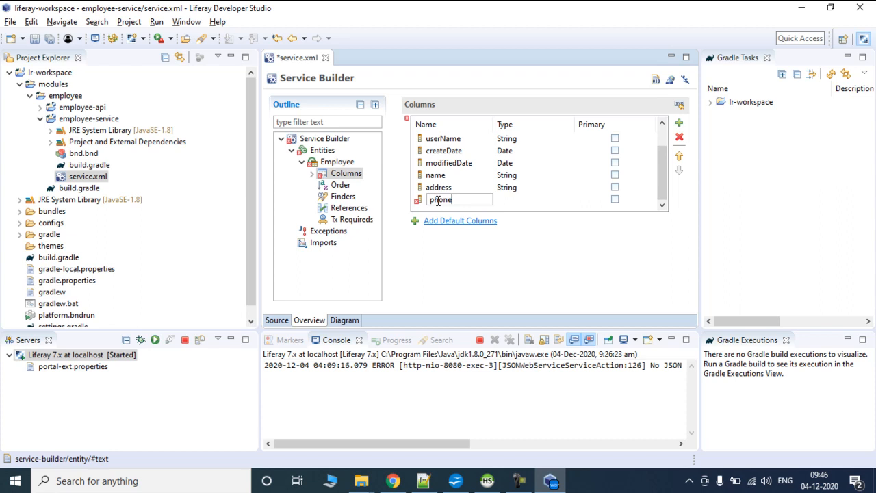
pyautogui.write('No')
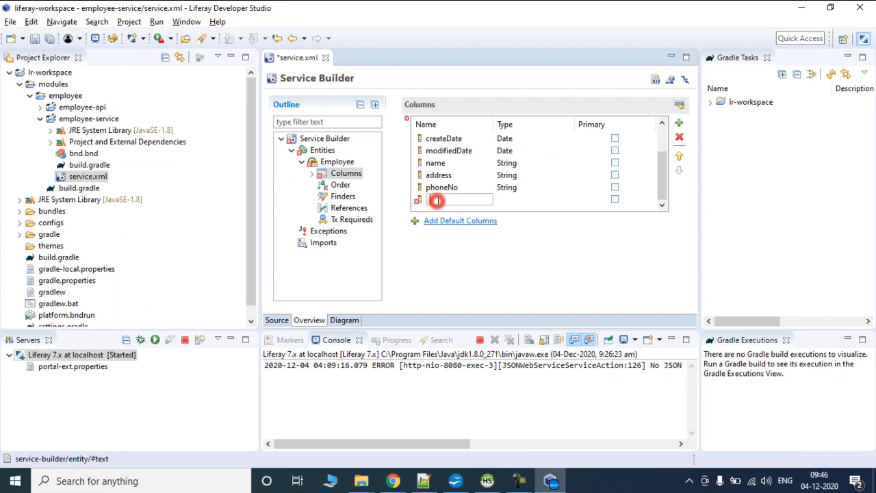
pyautogui.write('salary')
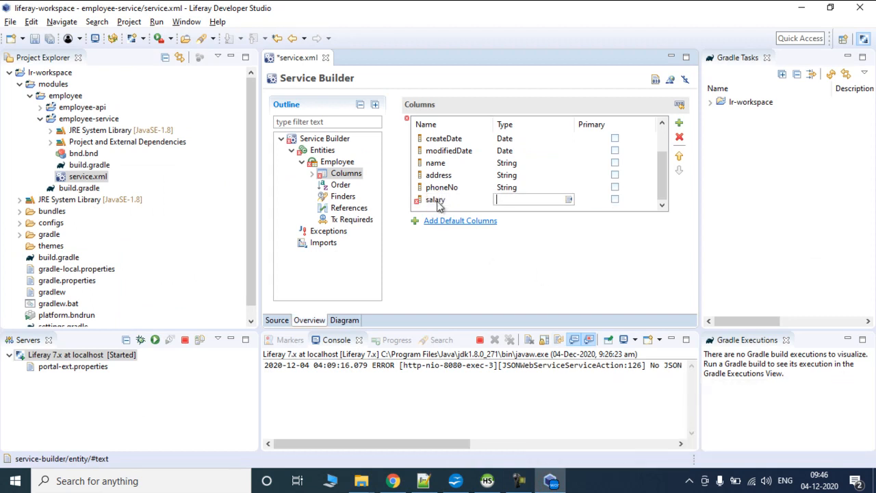
pyautogui.write('Lon')
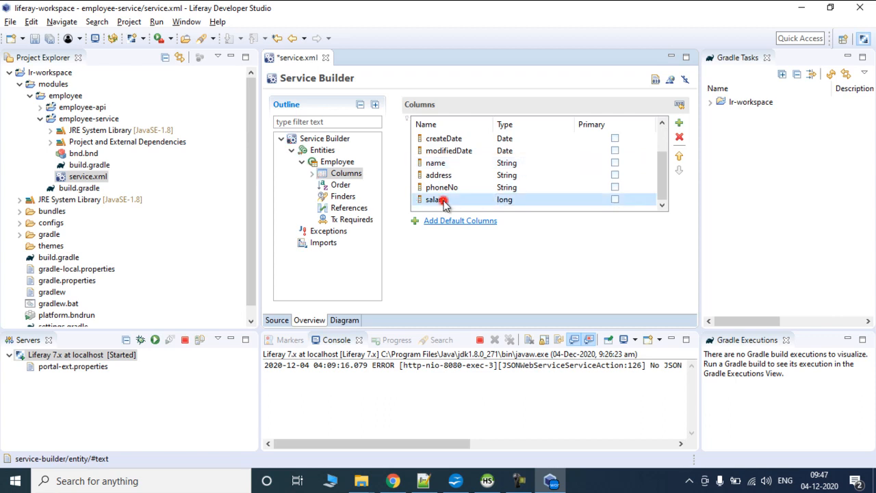
pyautogui.click(679, 124)
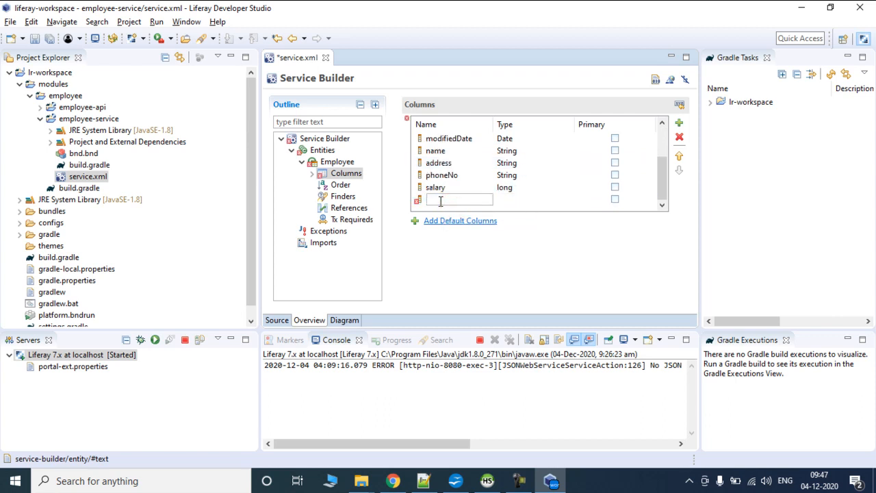
pyautogui.write('emailAddress')
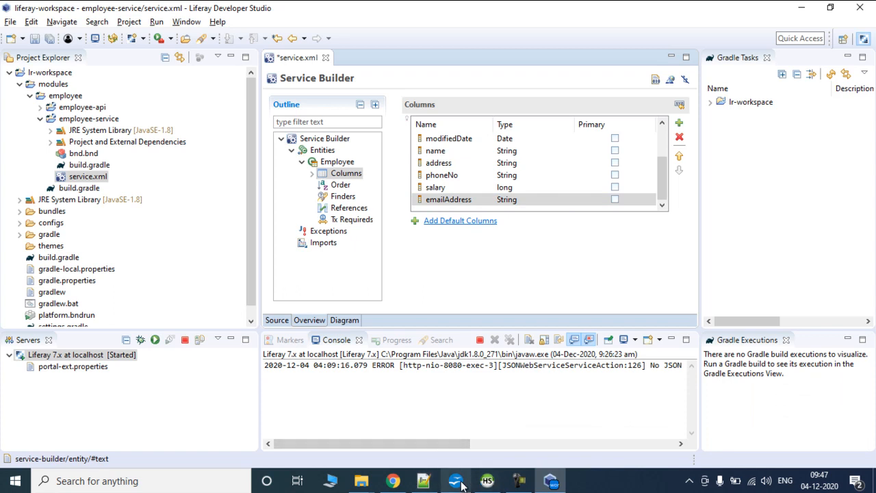
# After checking the slide, add Date column doj and a dol column.
pyautogui.click(455, 481)
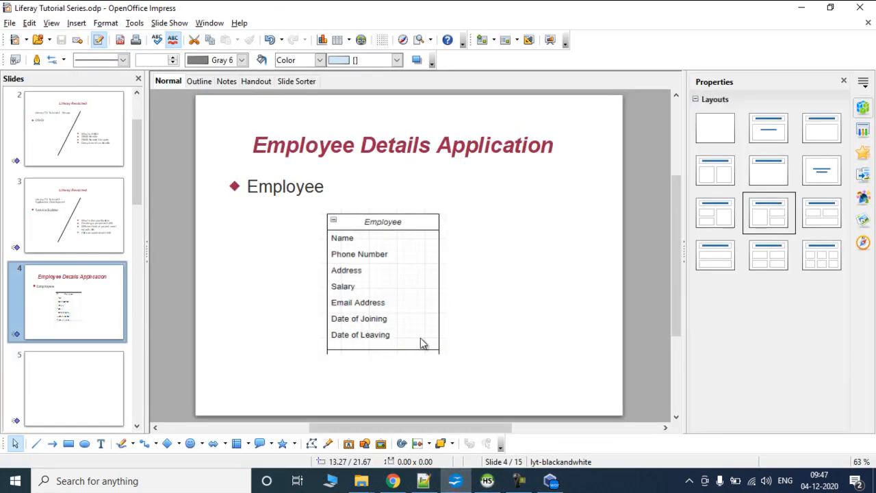
pyautogui.click(391, 480)
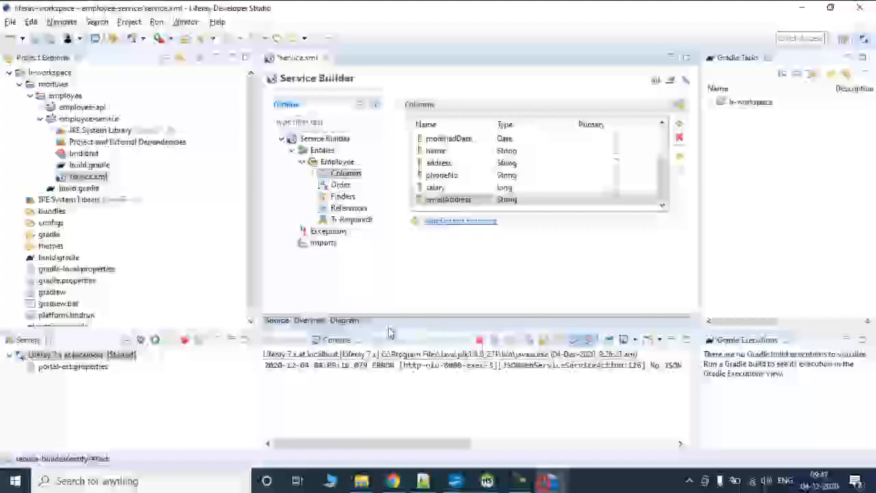
pyautogui.click(679, 121)
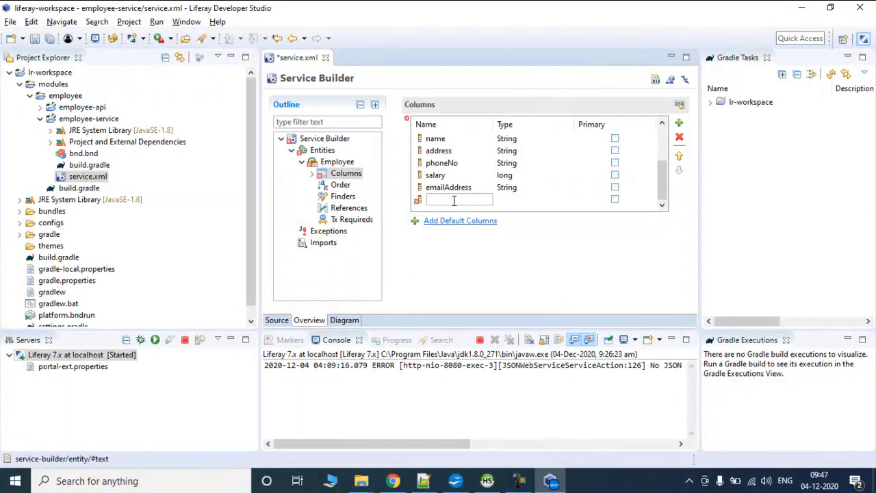
pyautogui.write('DOJ')
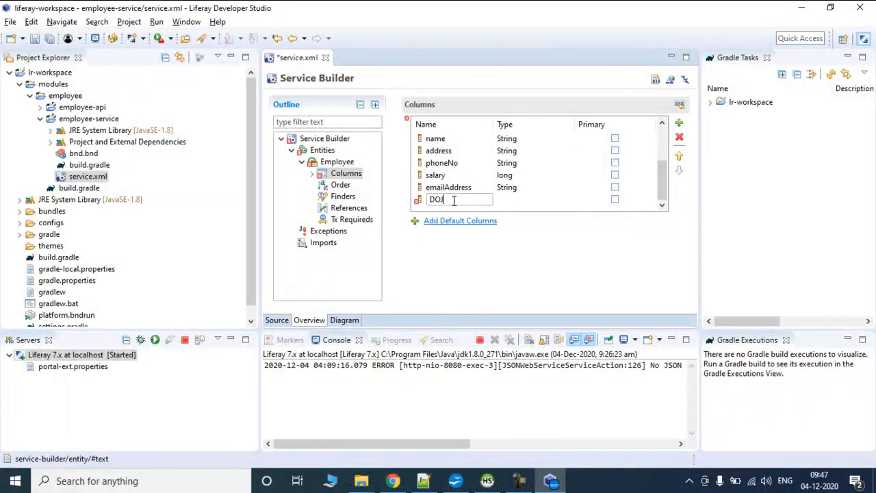
pyautogui.write('doj')
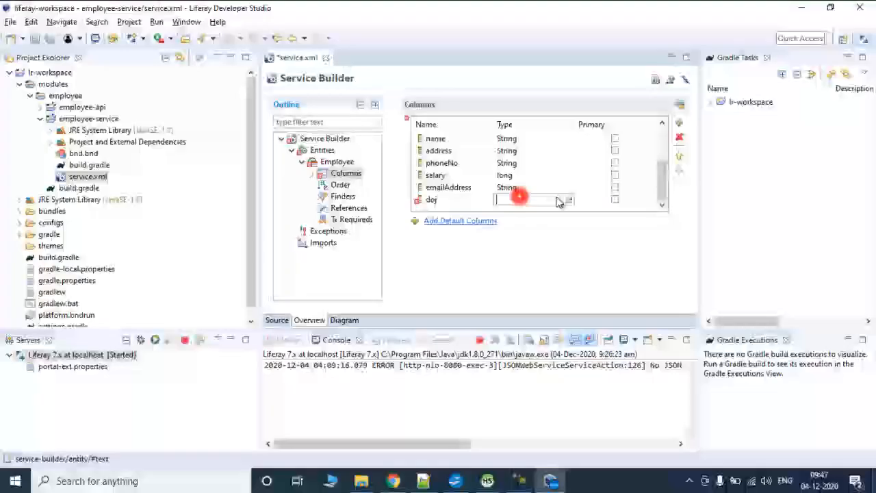
pyautogui.click(570, 200)
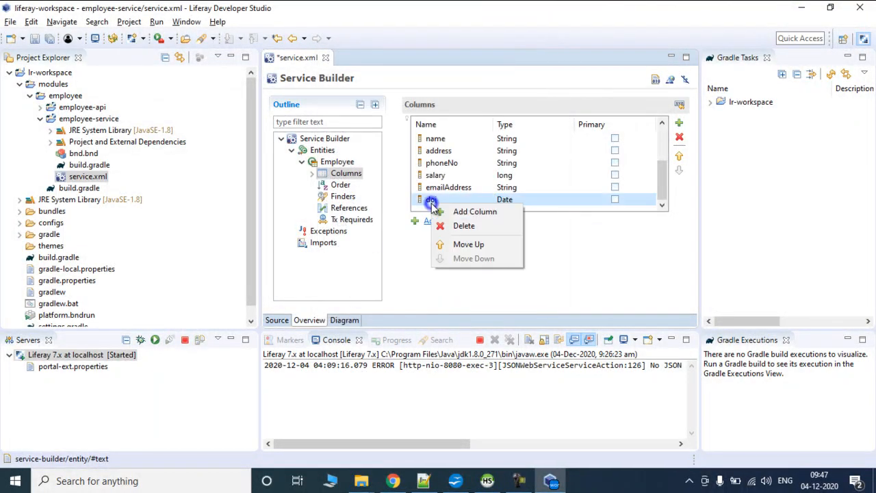
pyautogui.click(474, 211)
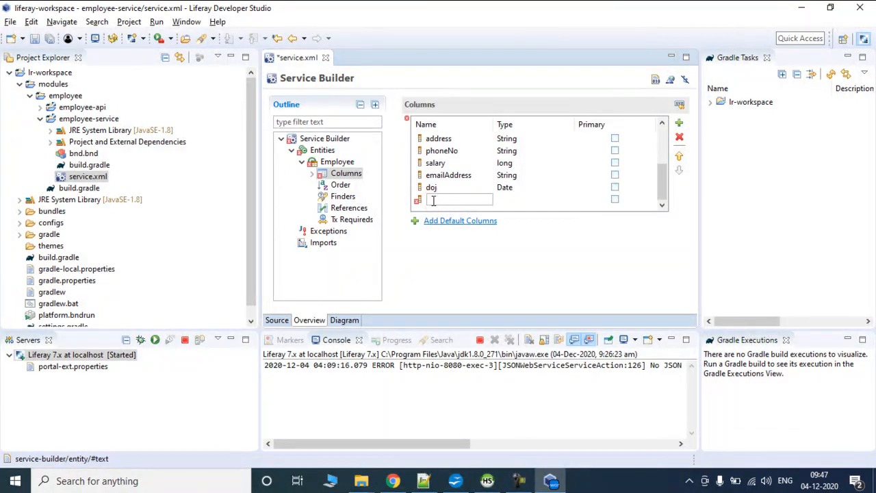
pyautogui.write('doj')
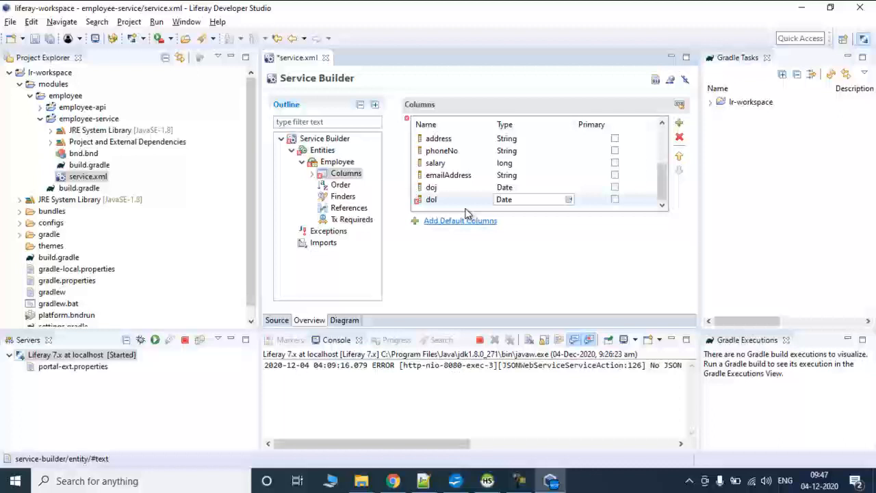
# Set the dol column's type to Date from the type chooser.
pyautogui.click(548, 200)
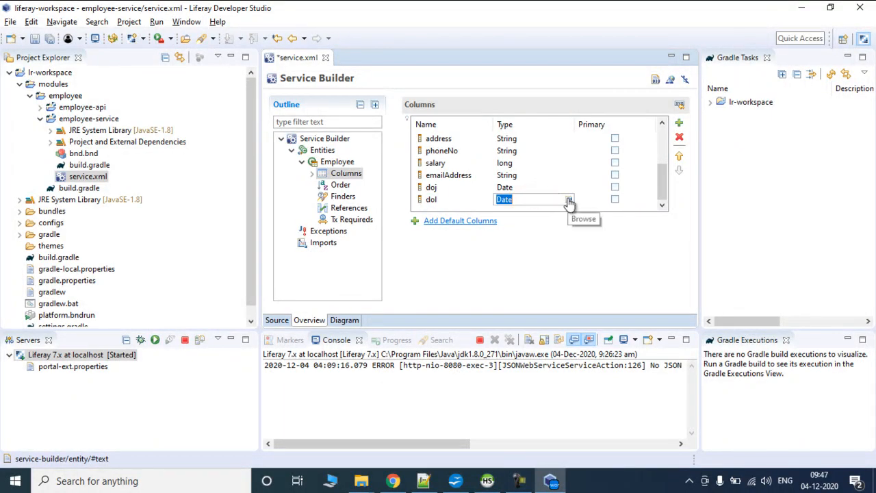
pyautogui.click(570, 200)
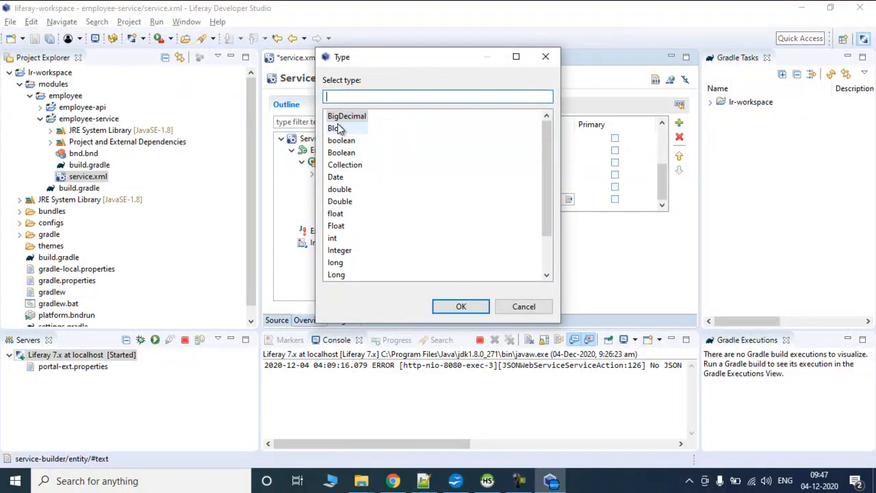
pyautogui.moveTo(345, 165)
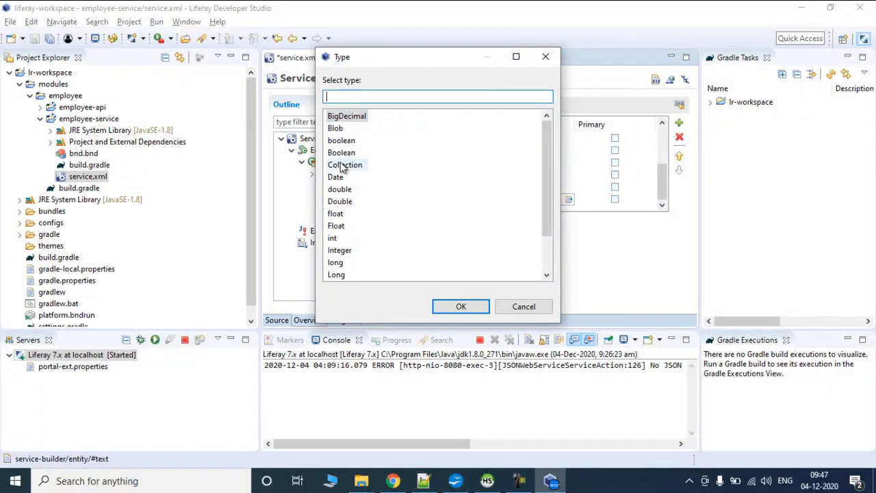
pyautogui.scroll(-3)
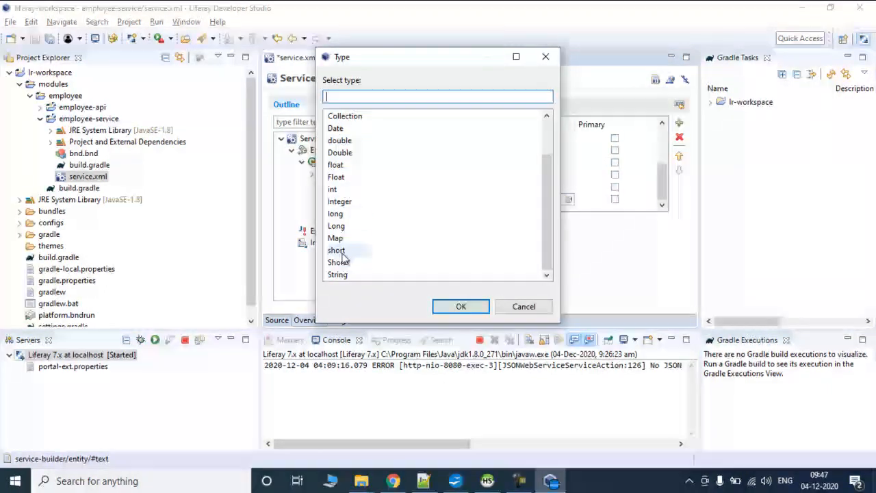
pyautogui.moveTo(459, 286)
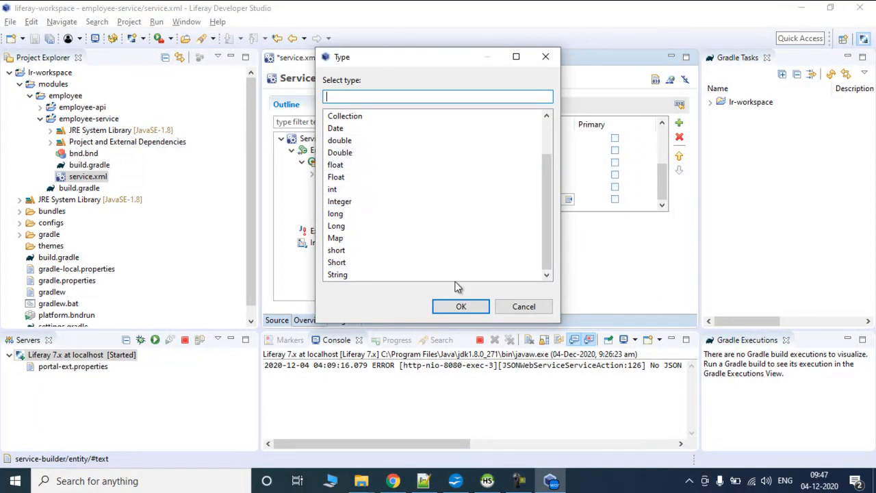
pyautogui.click(460, 307)
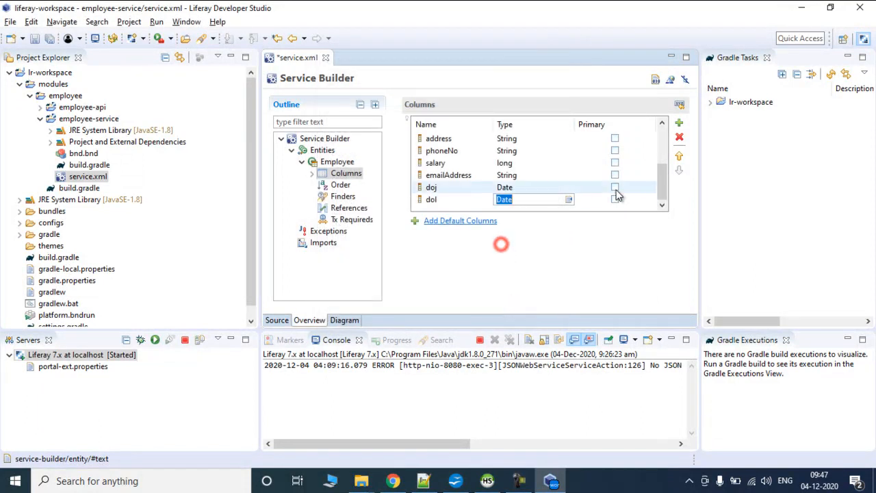
pyautogui.scroll(3)
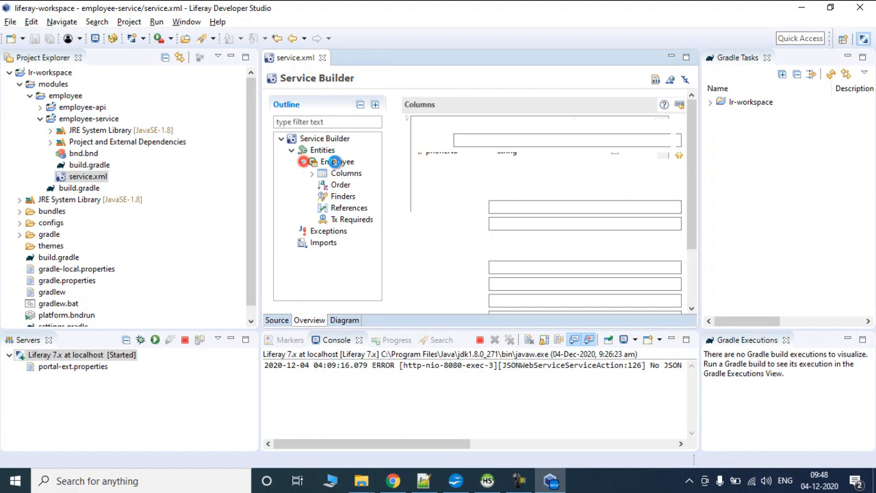
# Browse the Employee entity sections and select the Service Builder root settings.
pyautogui.click(336, 162)
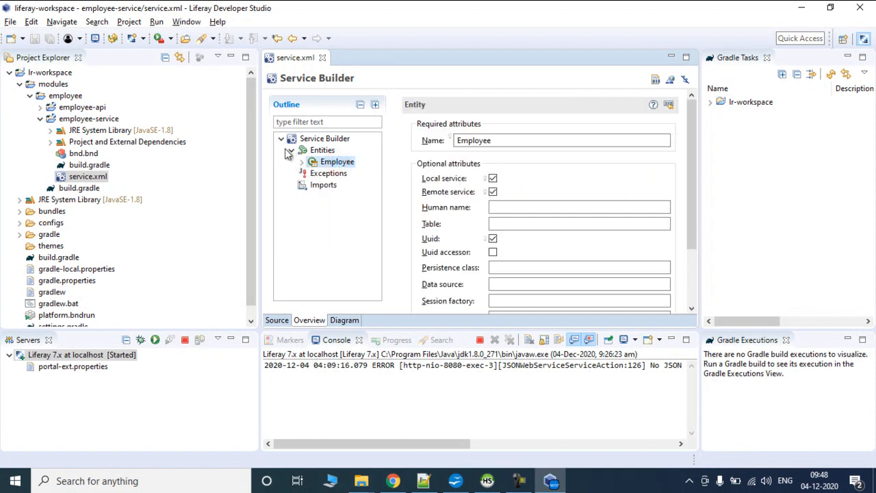
pyautogui.click(301, 162)
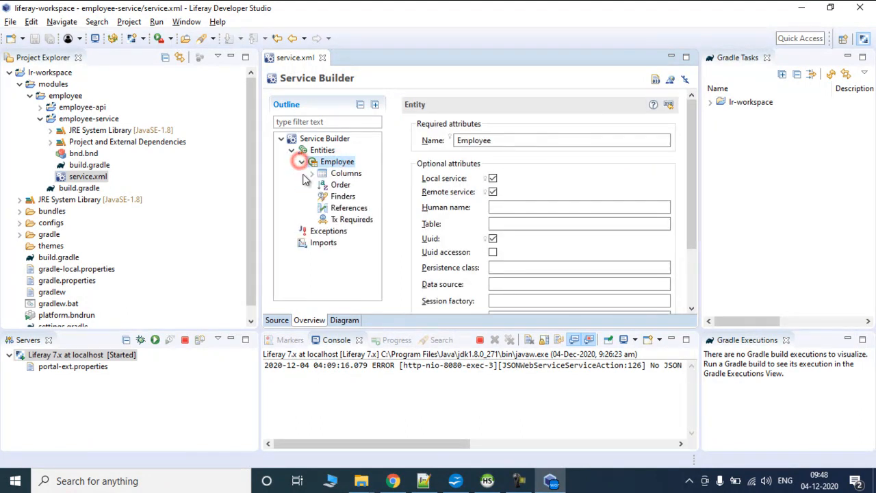
pyautogui.click(325, 138)
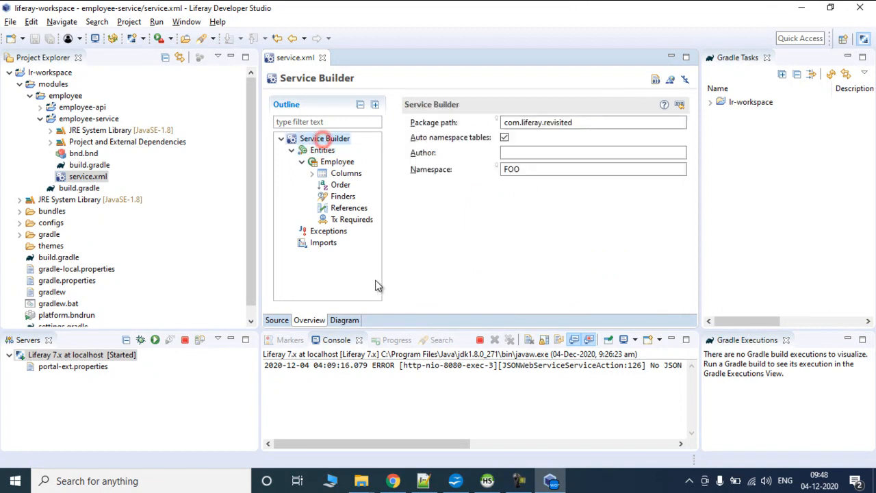
# Replace the namespace value FOO with lr in the Namespace field.
pyautogui.tripleClick(595, 170)
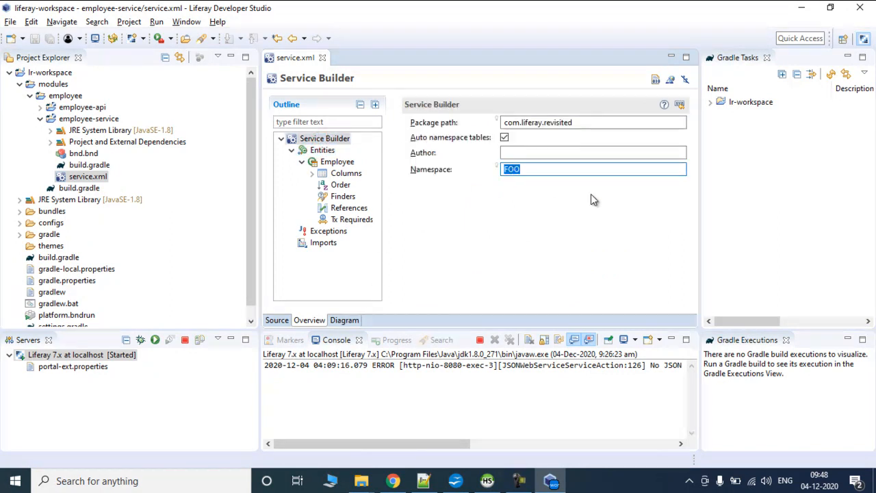
pyautogui.write('Employee')
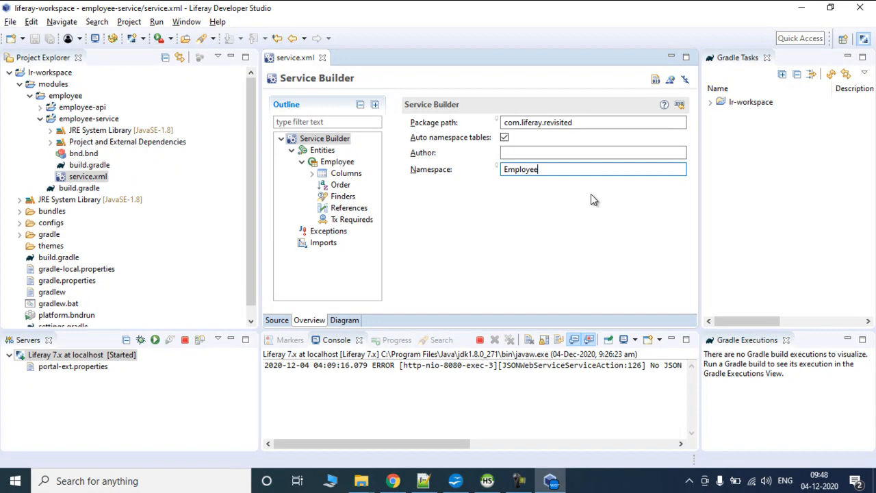
pyautogui.write('L')
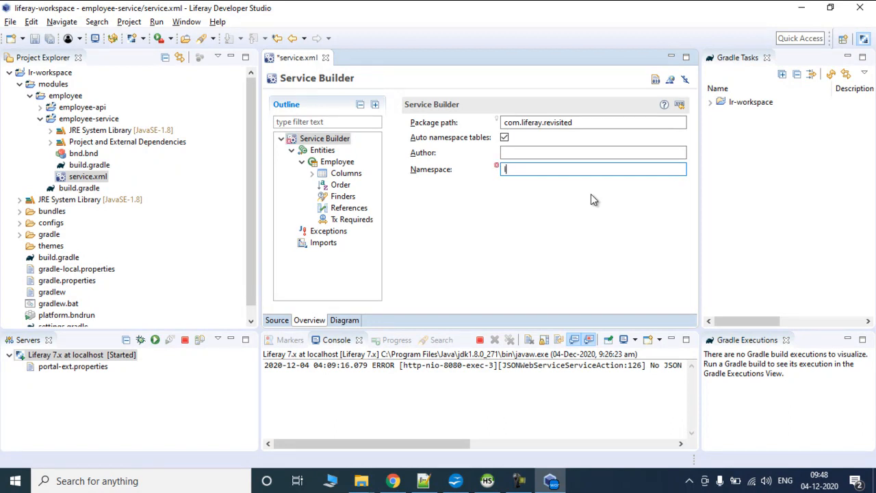
pyautogui.write('r')
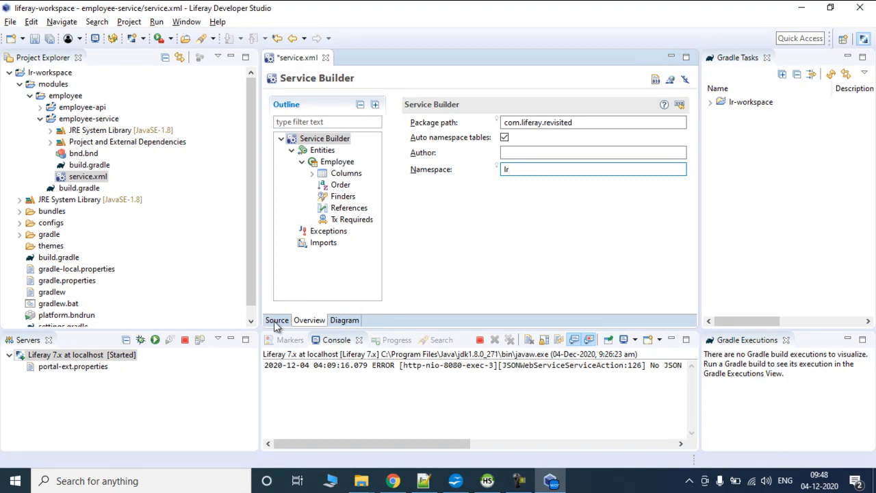
pyautogui.click(277, 320)
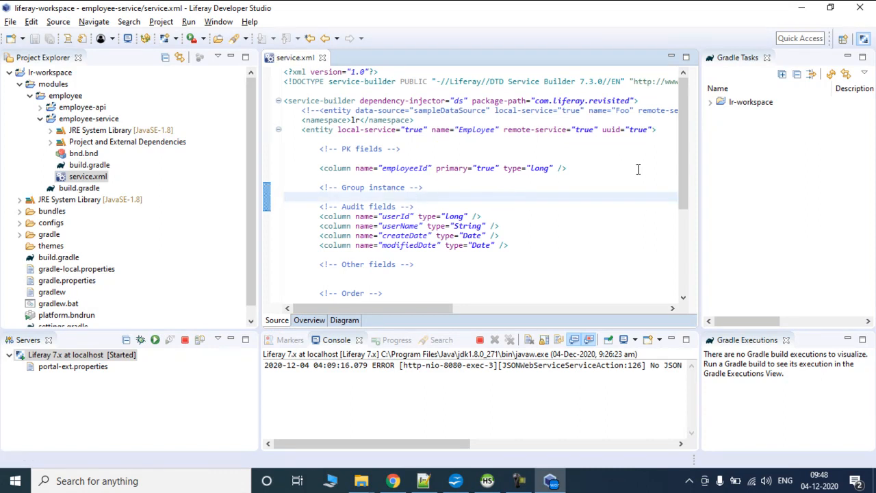
# Review the service.xml source, highlighting Employee's audit fields and custom column definitions.
pyautogui.scroll(-3)
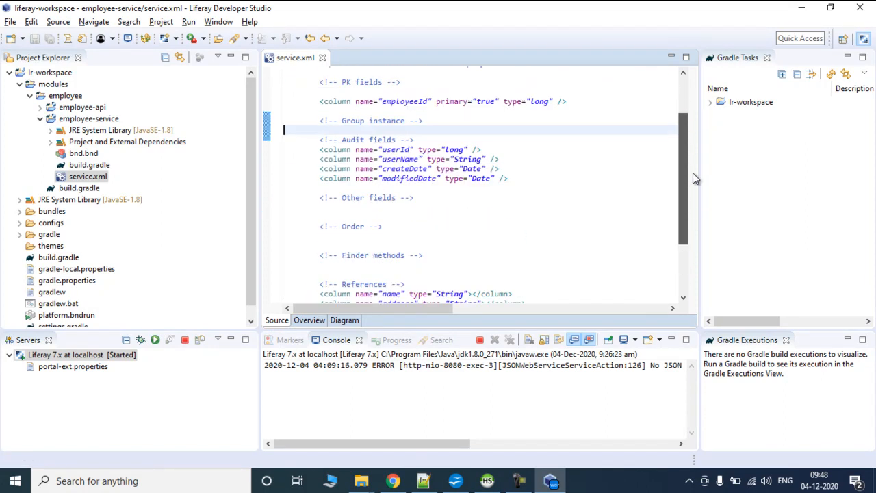
pyautogui.scroll(-3)
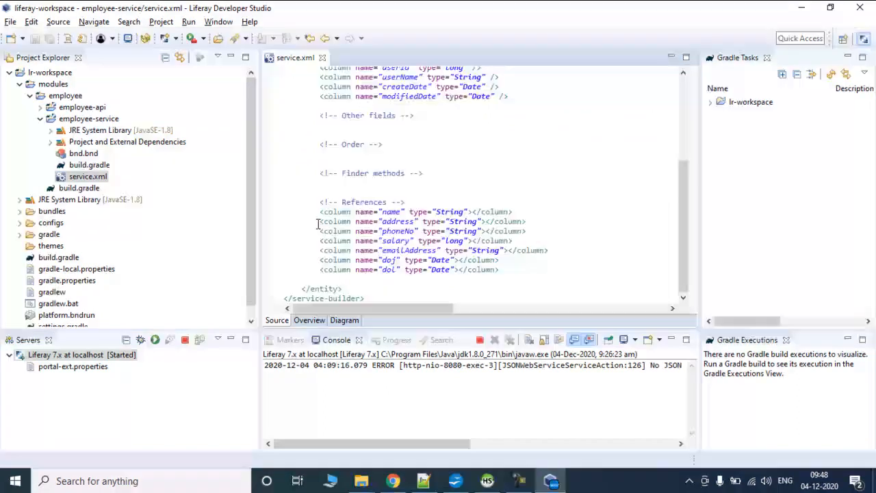
pyautogui.scroll(3)
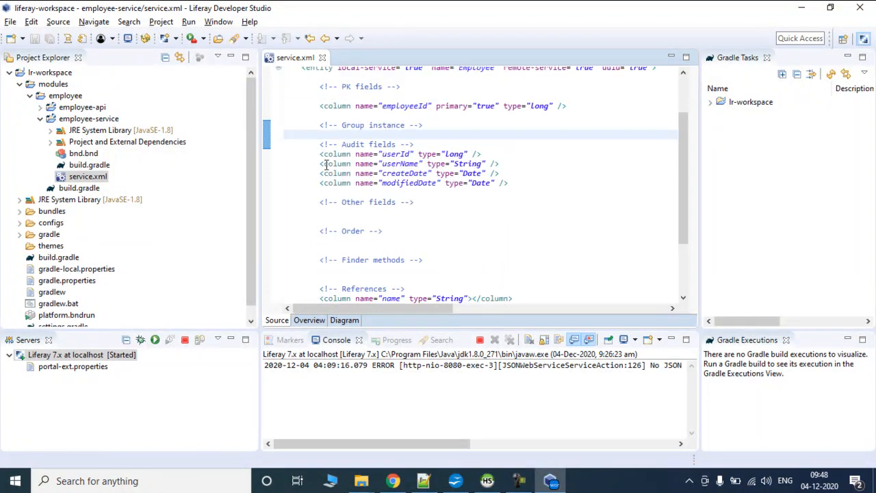
pyautogui.moveTo(319, 144); pyautogui.dragTo(510, 184)
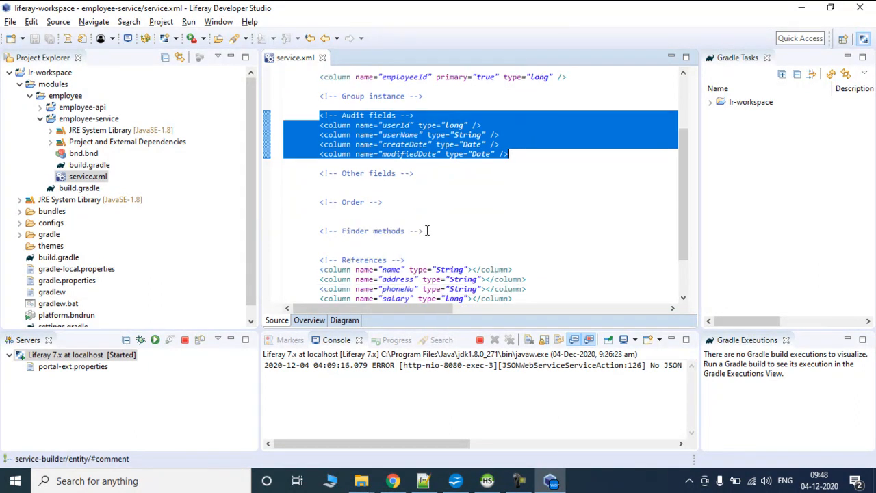
pyautogui.doubleClick(404, 76)
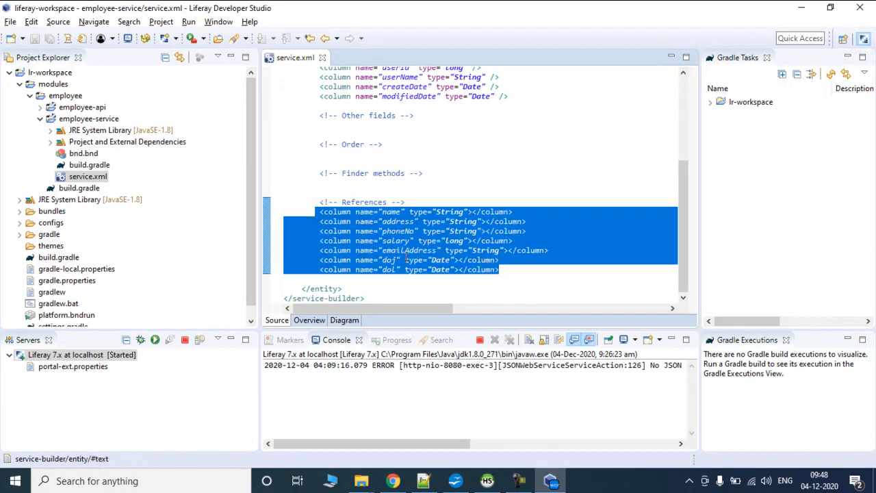
pyautogui.scroll(3)
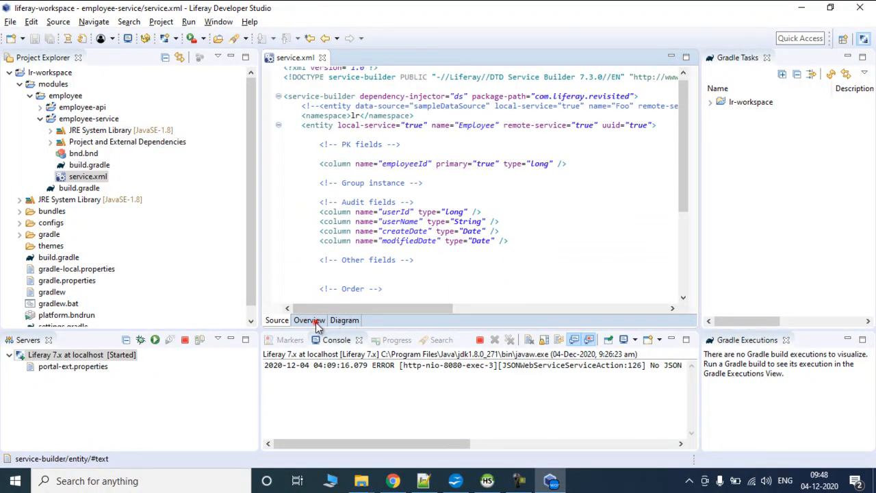
# Run the Gradle buildService task for the employee module from Gradle Tasks.
pyautogui.click(309, 321)
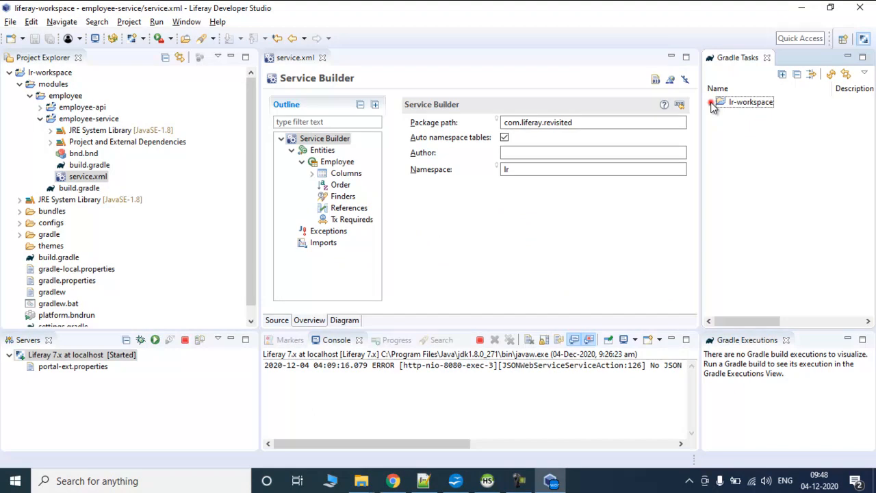
pyautogui.click(712, 102)
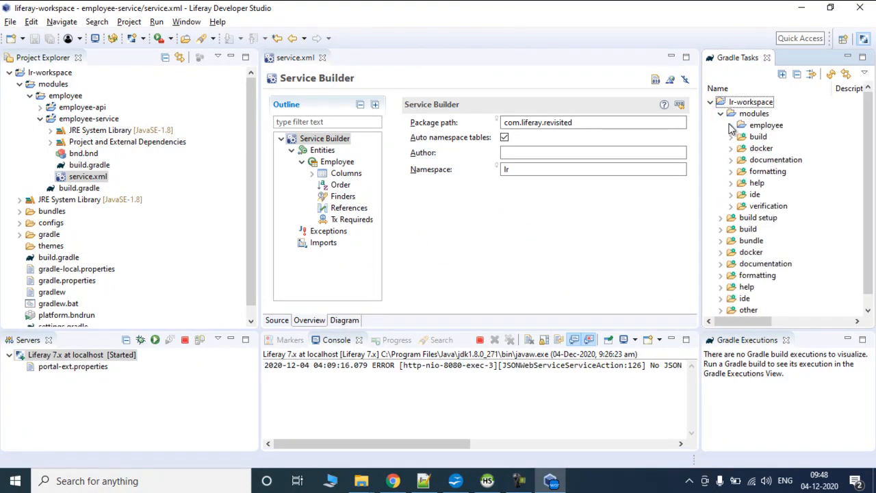
pyautogui.click(731, 125)
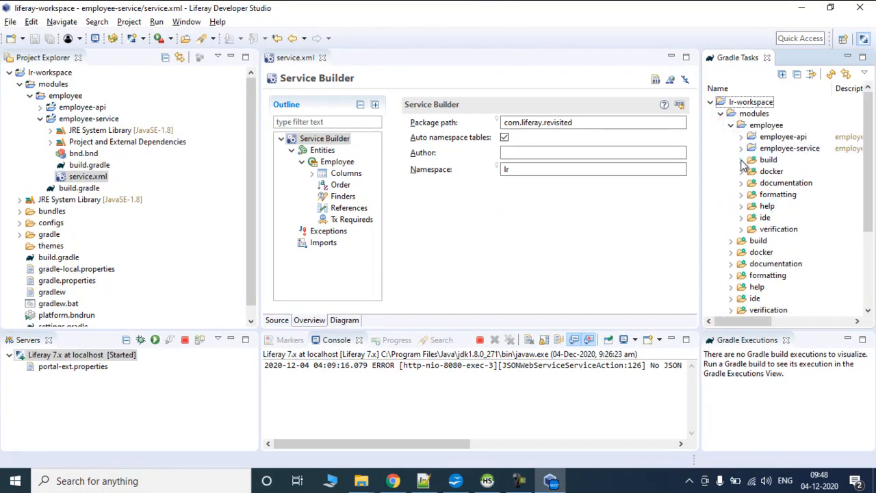
pyautogui.click(742, 159)
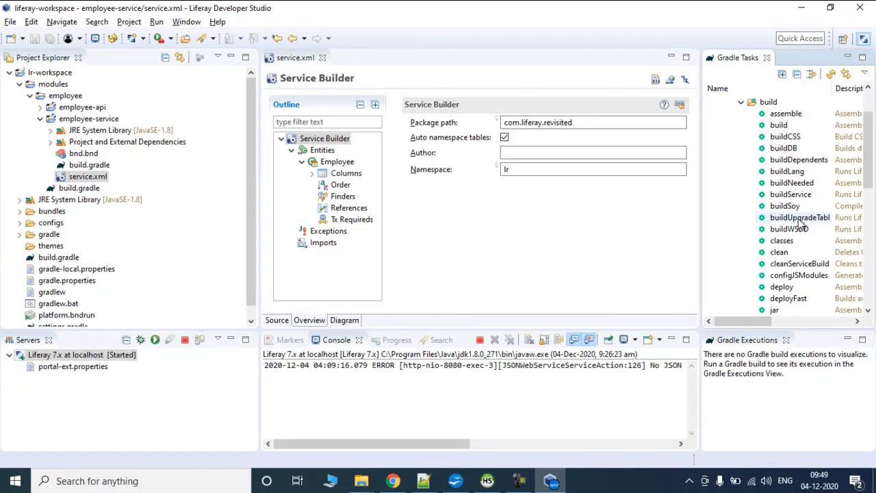
pyautogui.moveTo(791, 195)
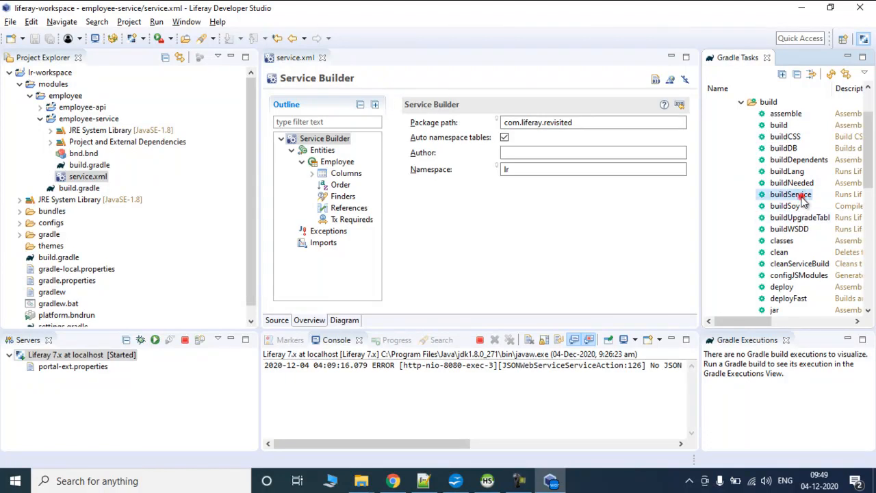
pyautogui.doubleClick(792, 194)
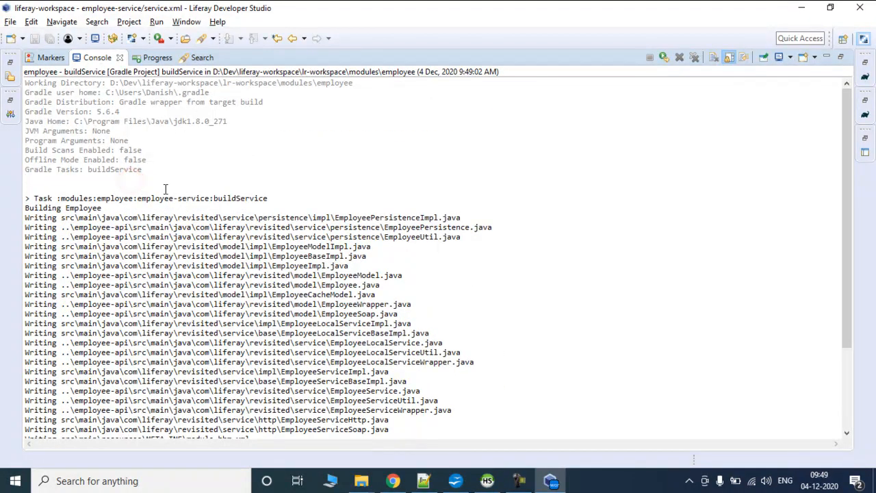
# Review the Console build output, highlighting the EmployeePersistence and EmployeeUtil lines.
pyautogui.scroll(-3)
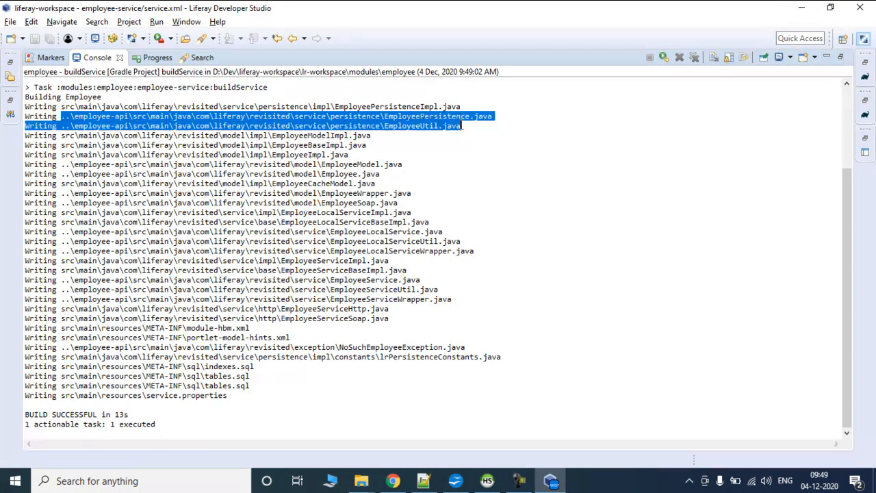
pyautogui.moveTo(85, 159)
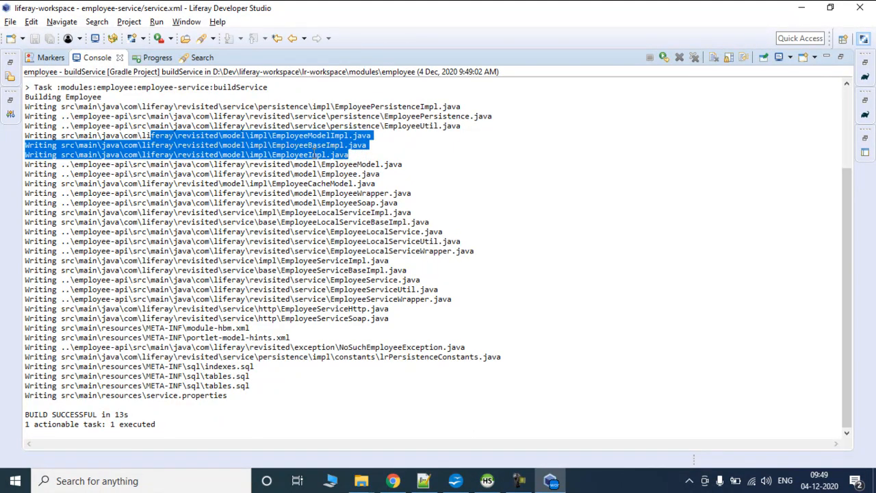
pyautogui.moveTo(277, 221)
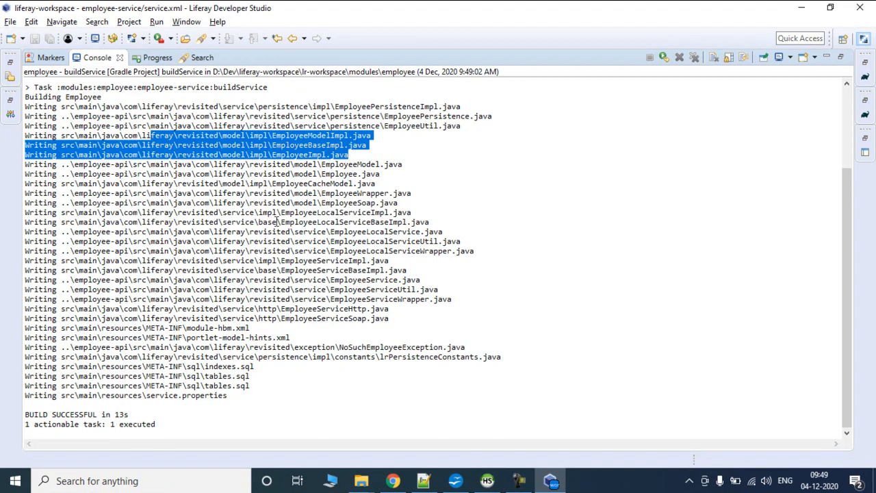
pyautogui.click(350, 152)
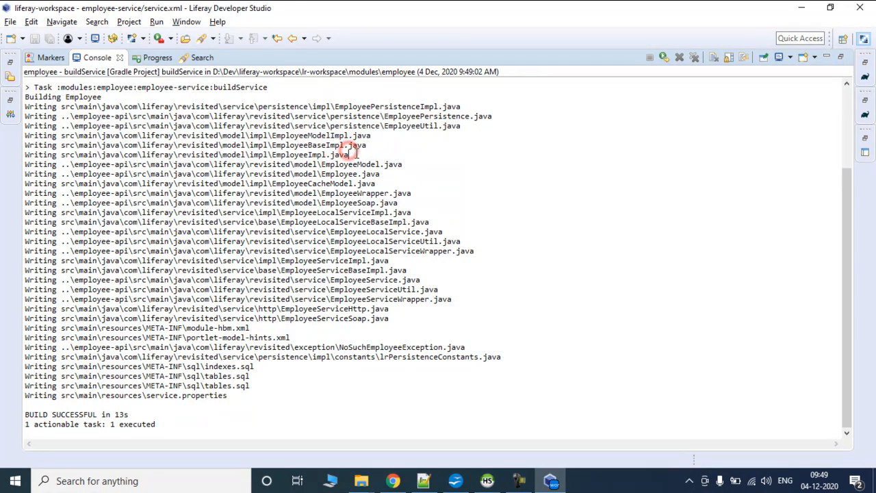
pyautogui.moveTo(24, 135); pyautogui.dragTo(349, 153)
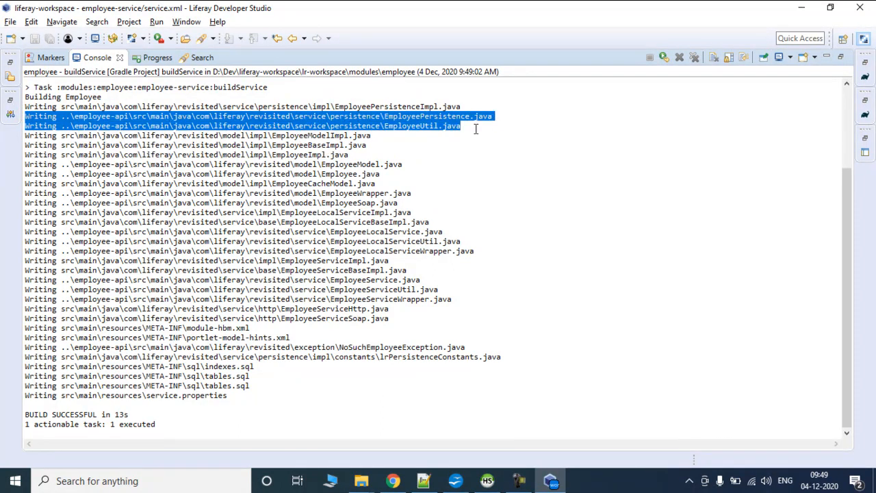
pyautogui.click(157, 107)
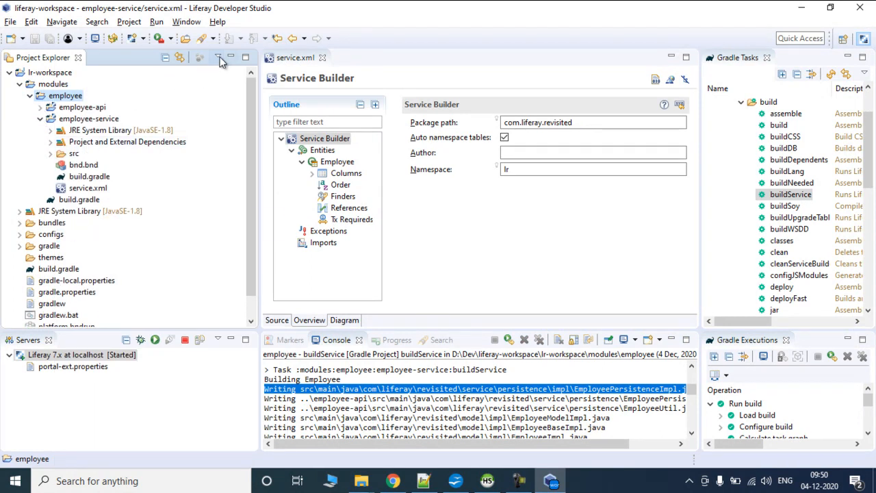
# Expand employee-api to show the generated Employee model classes and service interfaces.
pyautogui.click(219, 58)
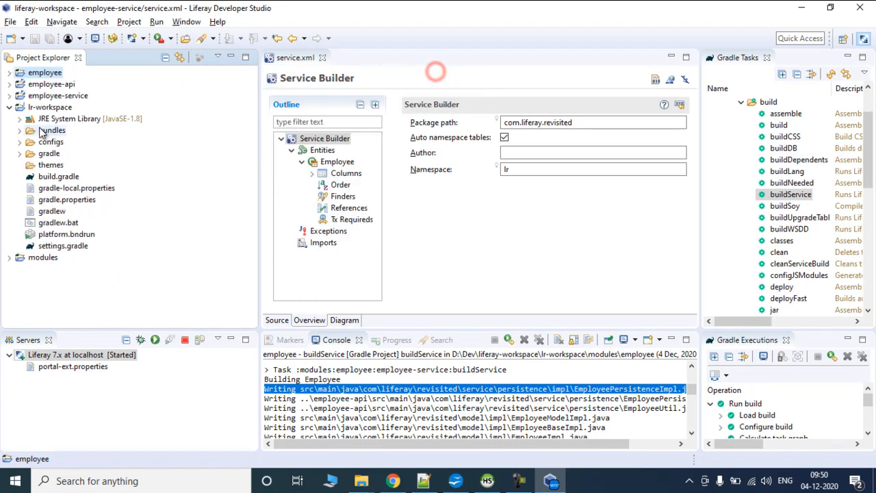
pyautogui.click(11, 107)
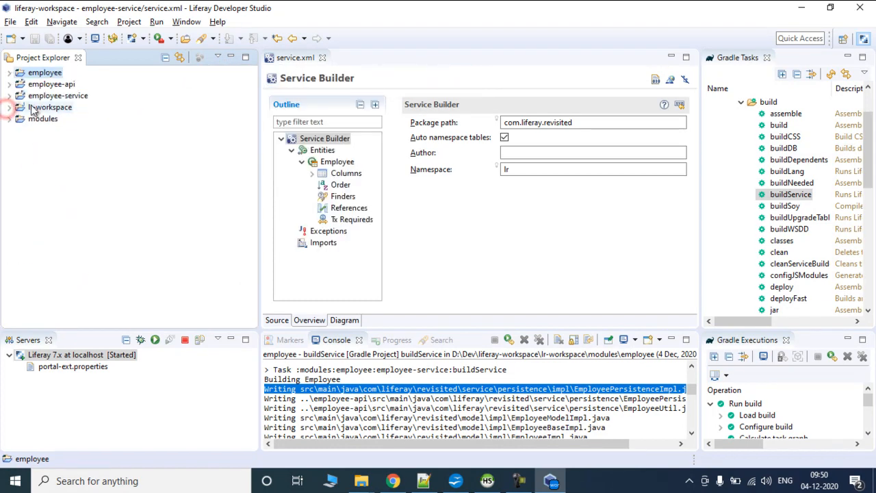
pyautogui.click(11, 84)
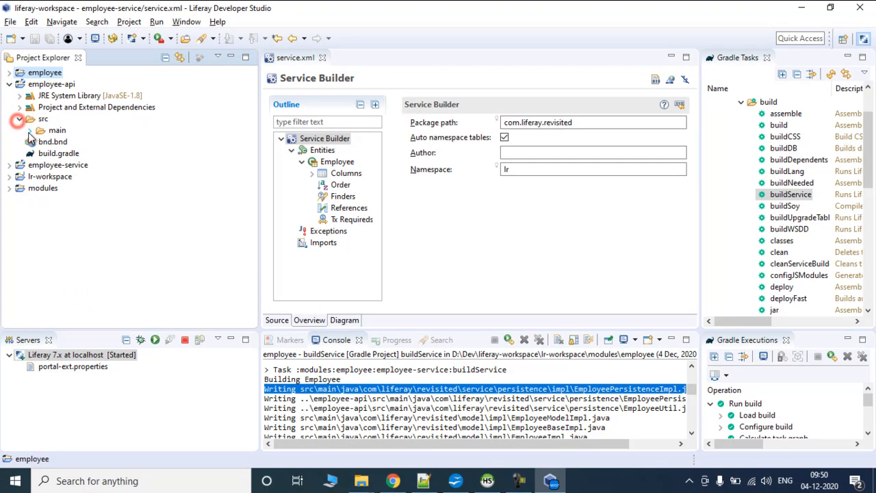
pyautogui.click(41, 130)
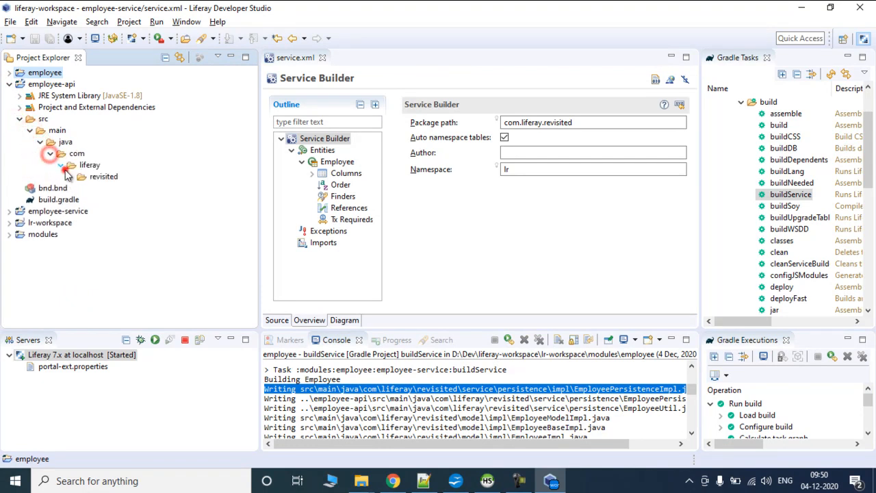
pyautogui.click(82, 175)
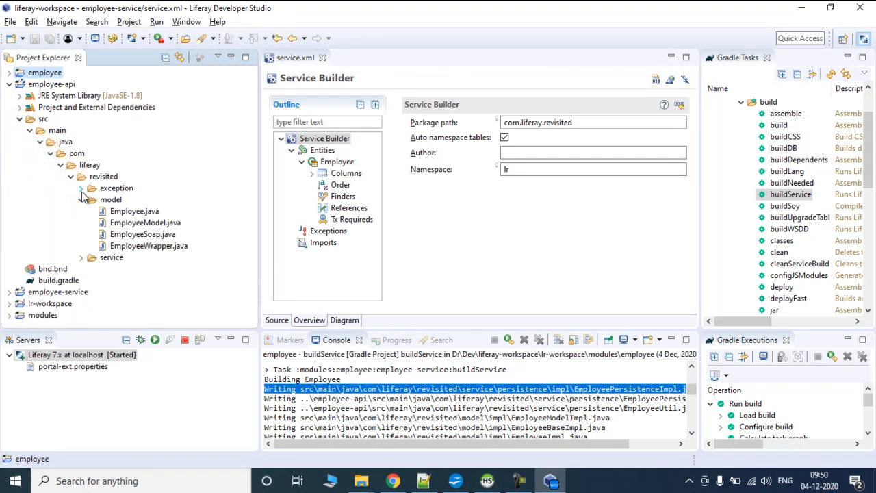
pyautogui.click(81, 258)
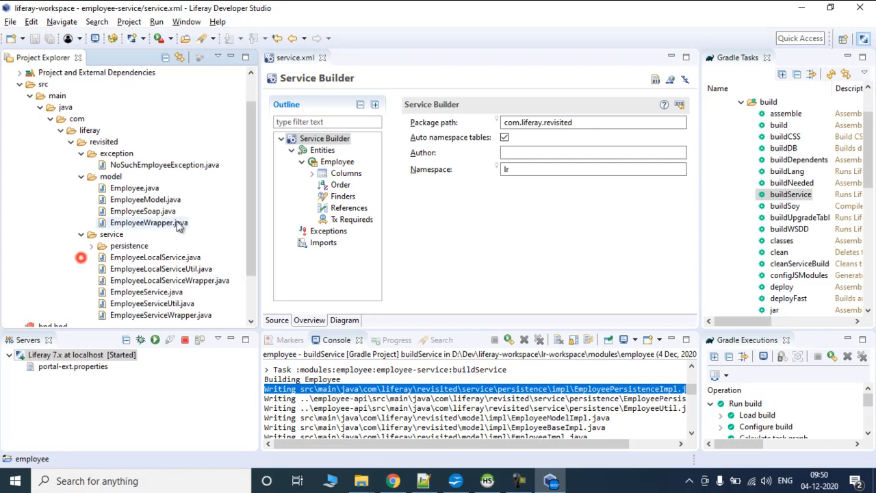
# Expand employee-service to show the service implementation classes and generated resource files.
pyautogui.scroll(-3)
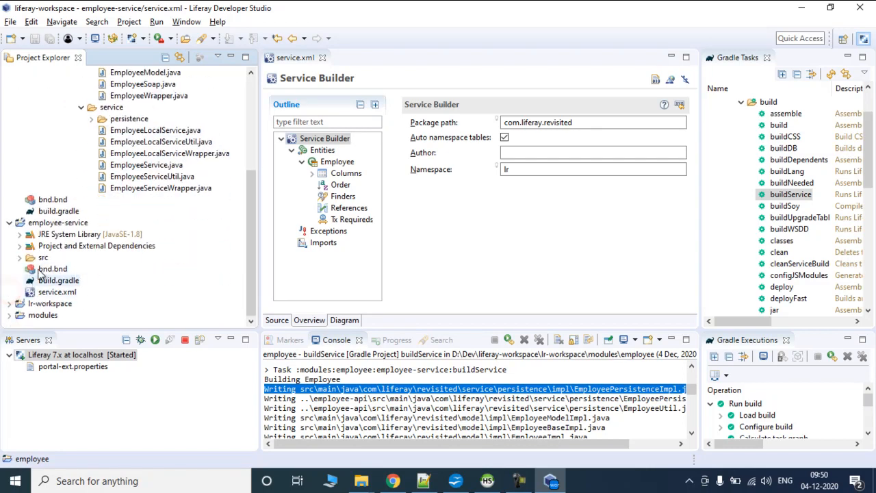
pyautogui.click(20, 258)
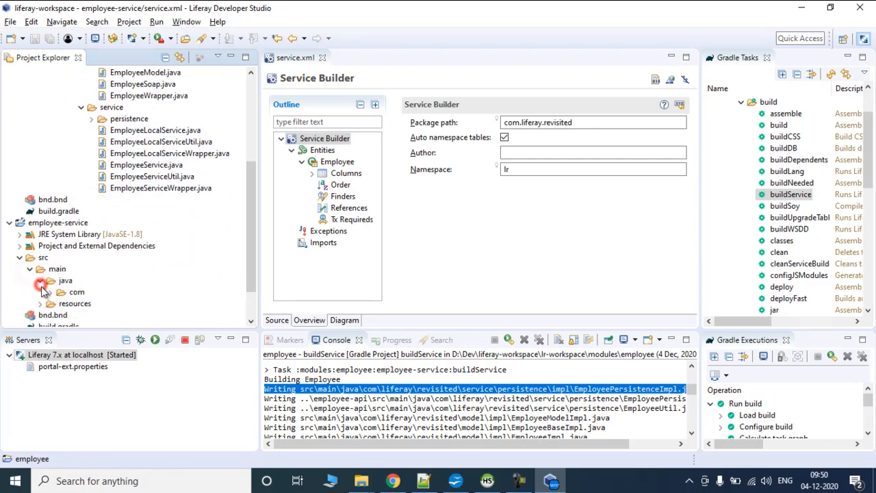
pyautogui.click(60, 290)
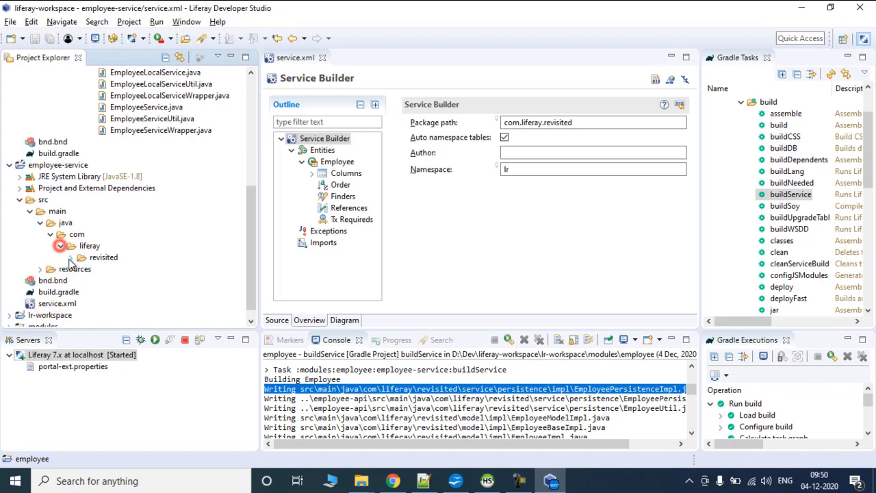
pyautogui.click(91, 245)
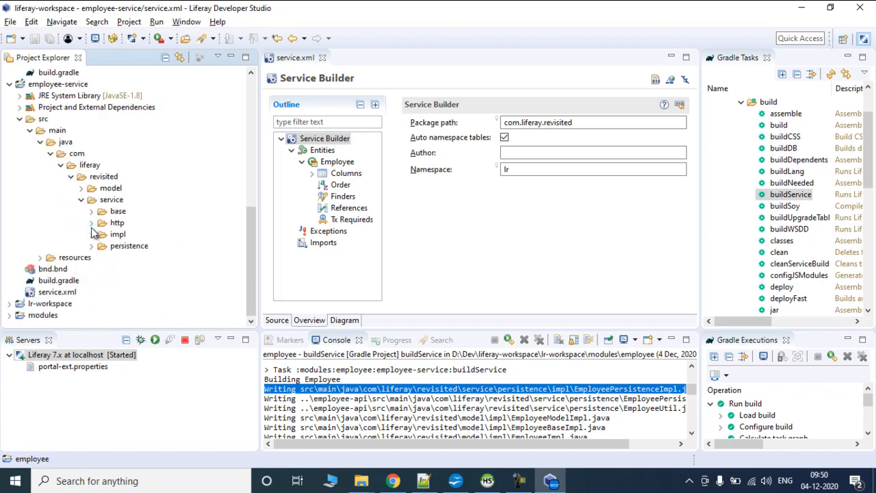
pyautogui.click(91, 233)
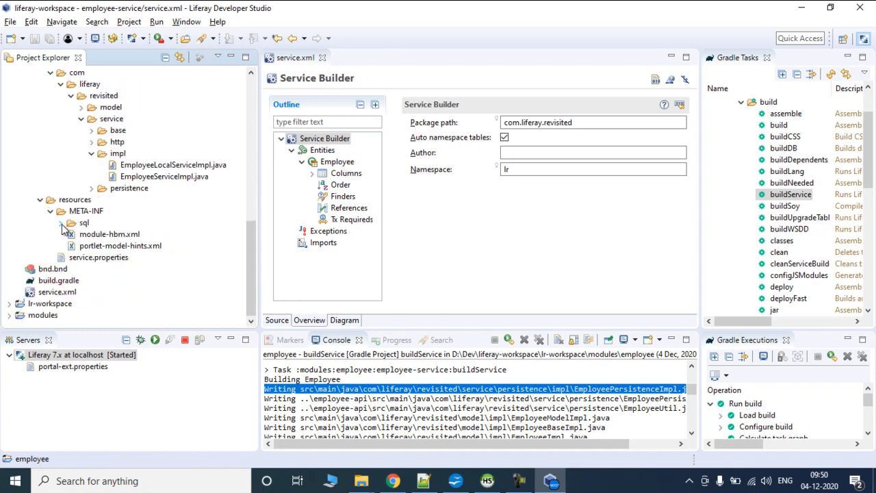
# View module-hbm.xml as raw XML, highlighting the EmployeeImpl class mapped to lr_Employee.
pyautogui.doubleClick(110, 233)
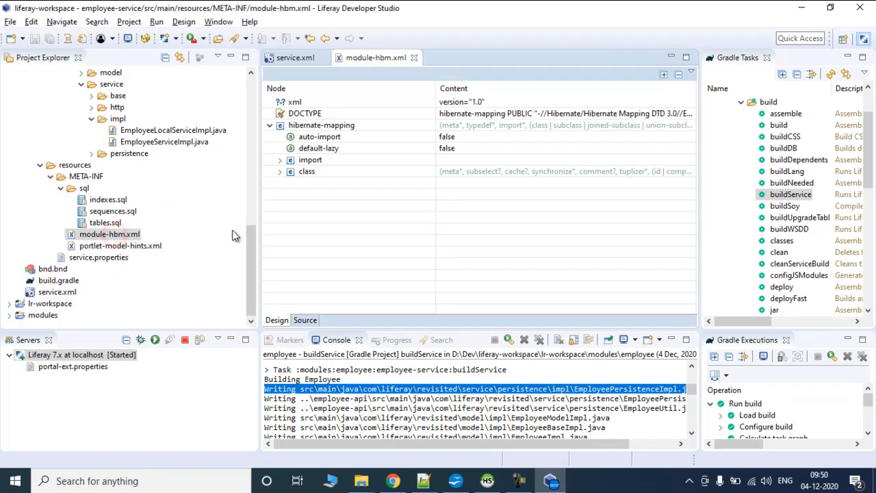
pyautogui.click(304, 321)
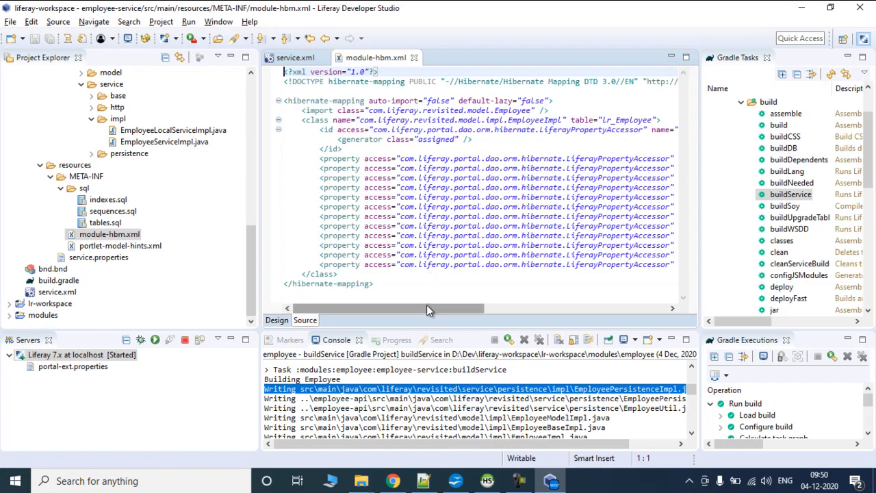
pyautogui.doubleClick(479, 121)
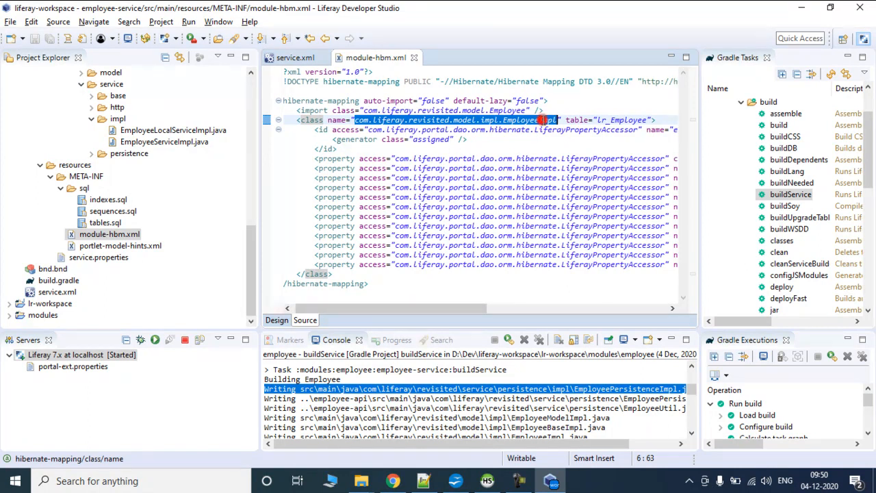
pyautogui.hscroll(3)
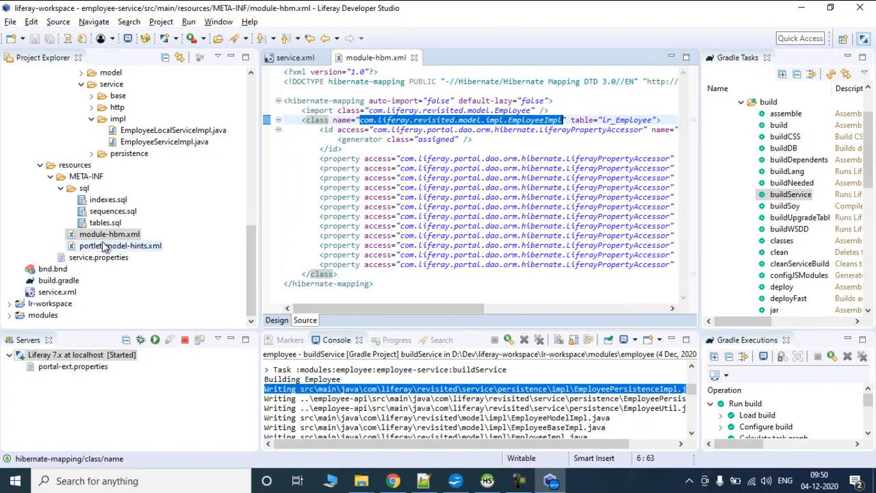
# Review portlet-model-hints.xml and its Employee field type hints.
pyautogui.doubleClick(120, 245)
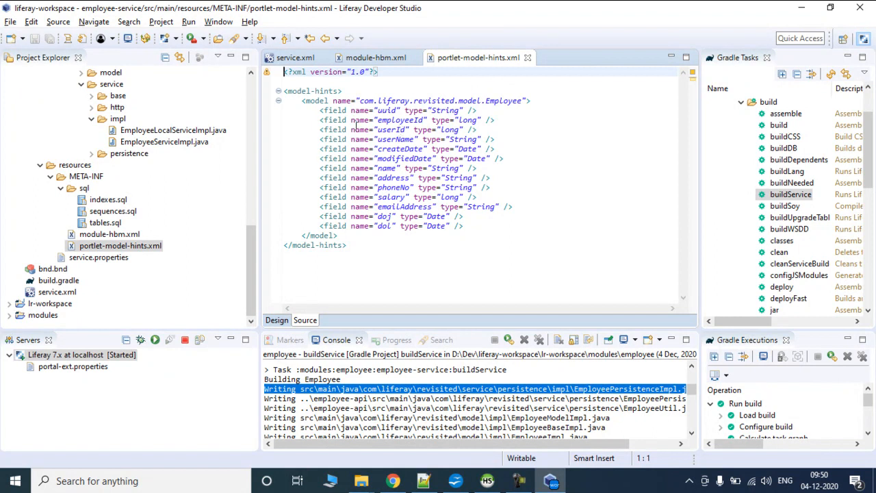
pyautogui.moveTo(418, 140)
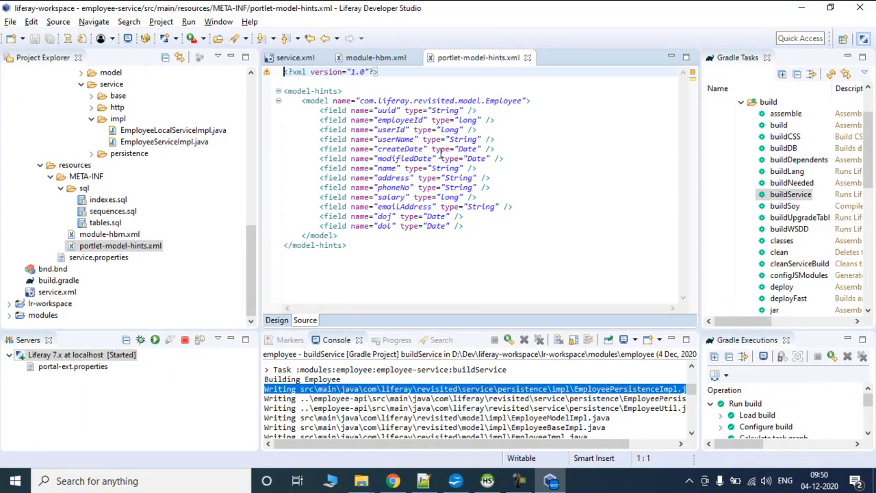
pyautogui.moveTo(468, 113)
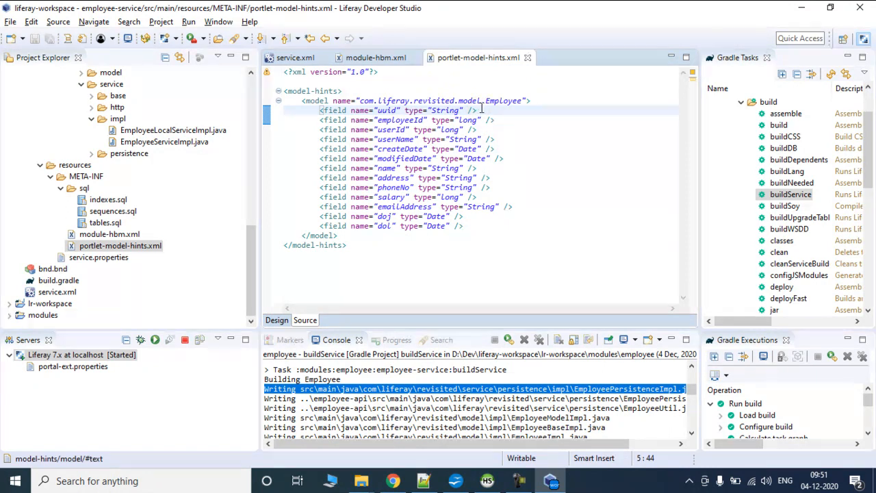
pyautogui.doubleClick(445, 110)
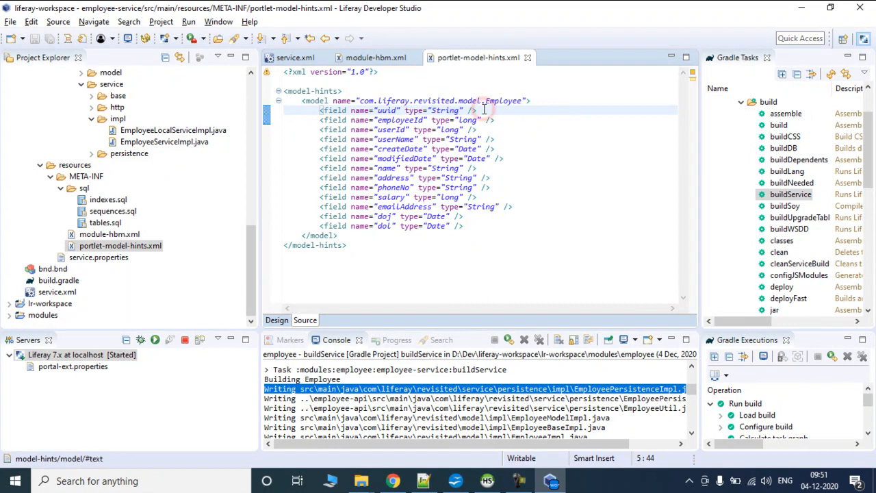
pyautogui.doubleClick(447, 109)
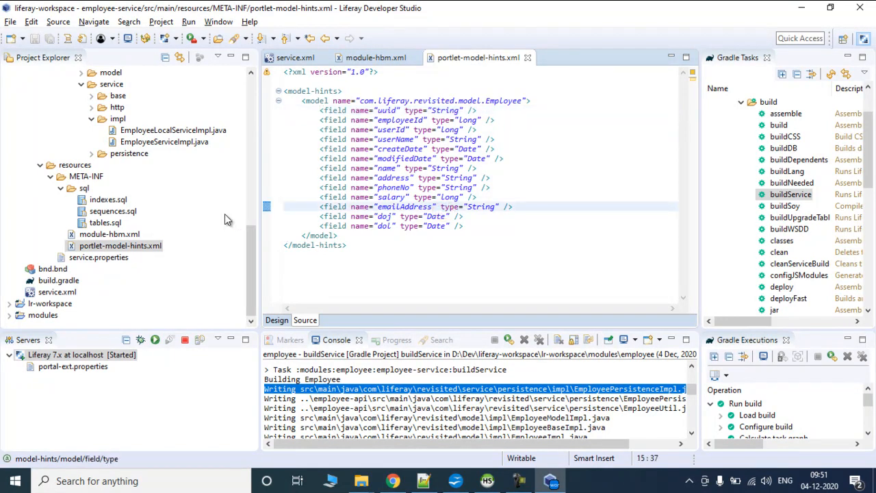
# Show indexes.sql from META-INF/sql with its lr_Employee uuid index.
pyautogui.click(120, 246)
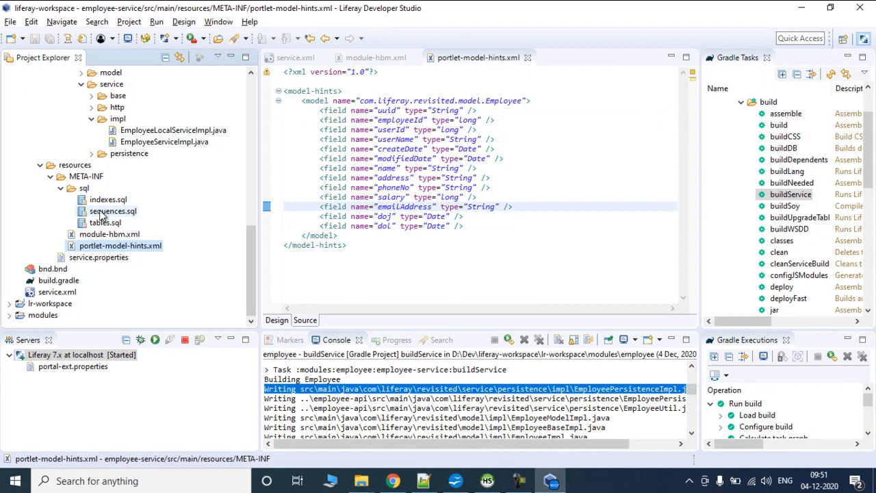
pyautogui.click(107, 200)
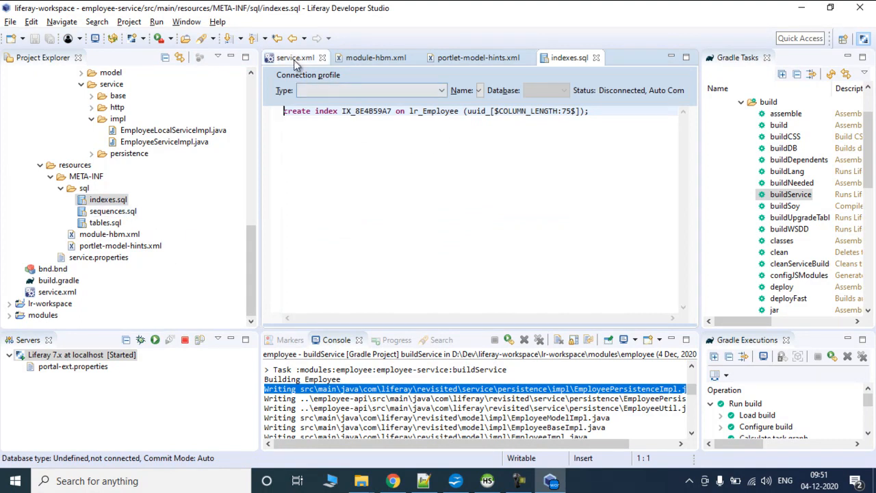
pyautogui.moveTo(294, 58)
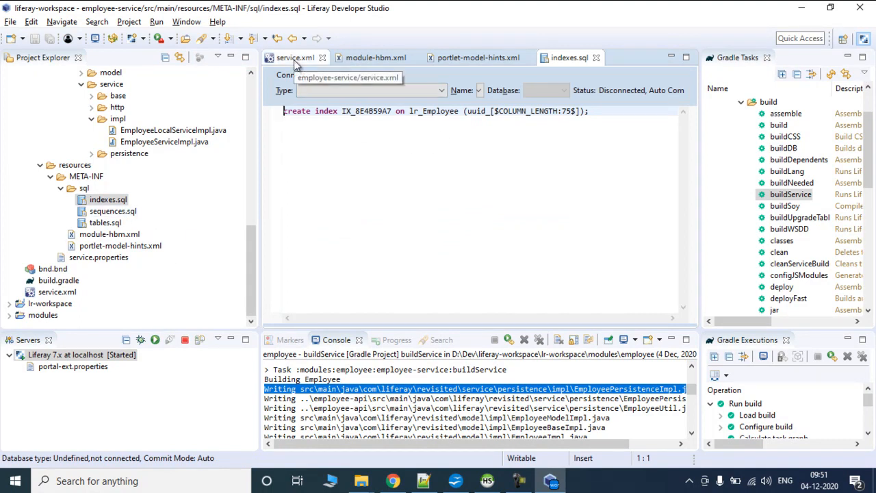
# View sequences.sql and tables.sql, highlighting the lr_Employee table name in its create statement.
pyautogui.doubleClick(113, 211)
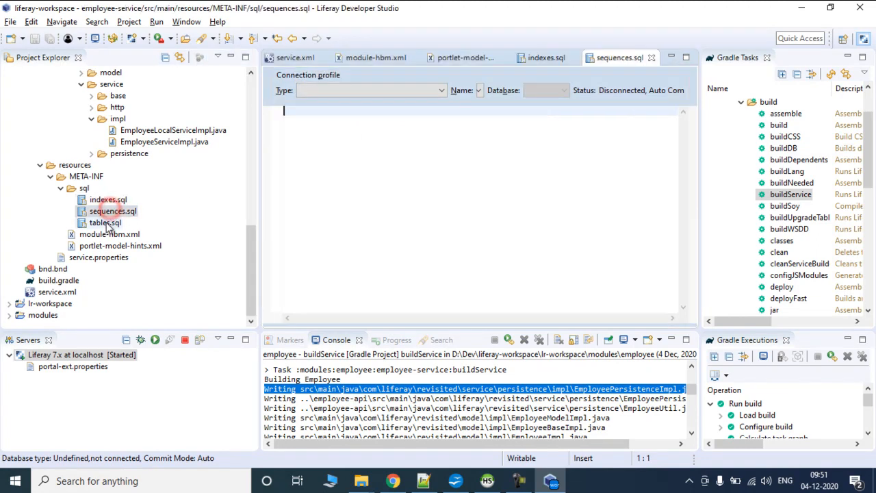
pyautogui.doubleClick(105, 222)
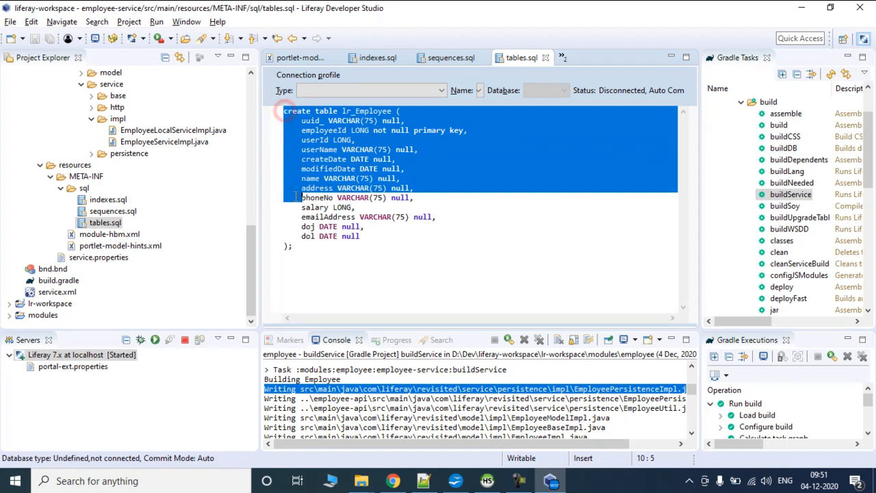
pyautogui.click(364, 227)
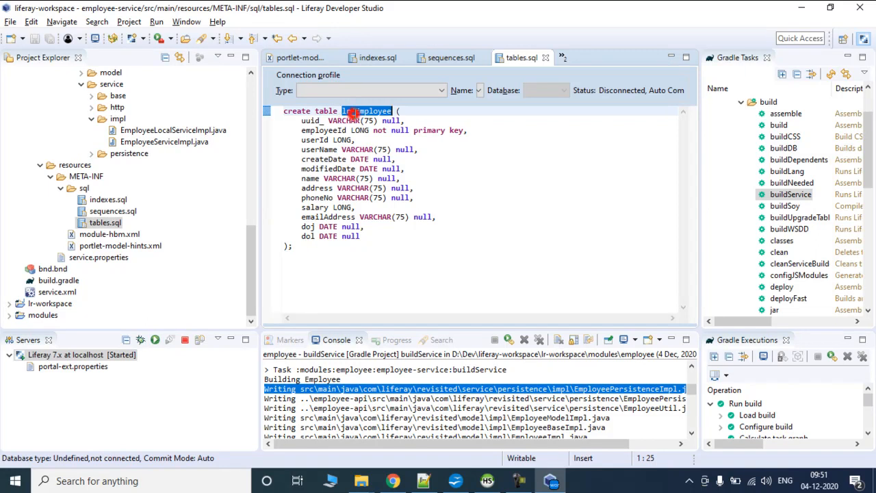
pyautogui.click(349, 228)
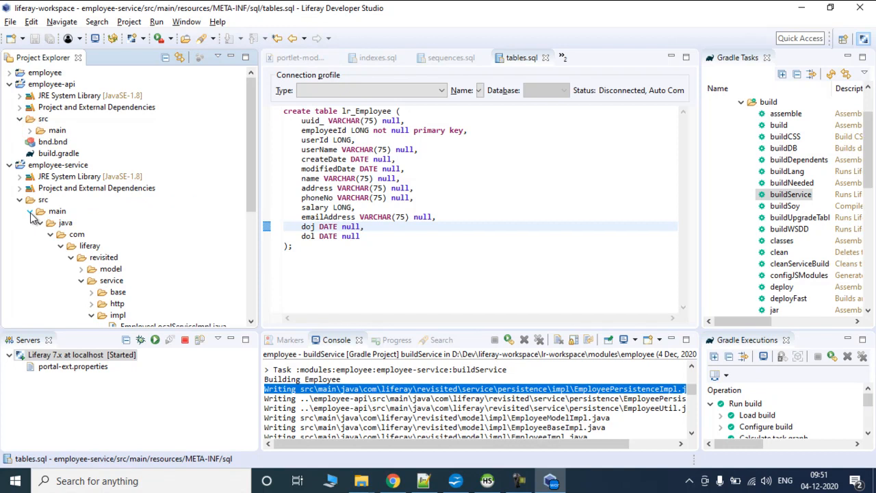
# Collapse the employee-service source packages and main folder in Project Explorer.
pyautogui.click(52, 211)
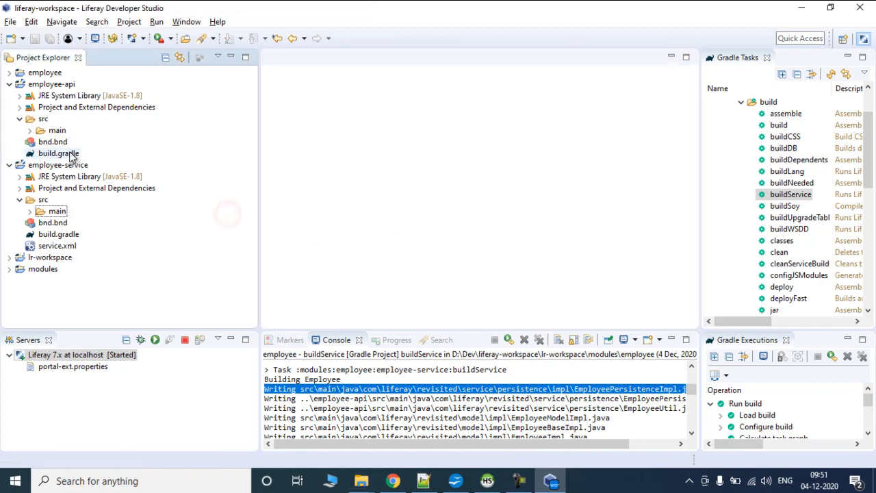
pyautogui.click(19, 118)
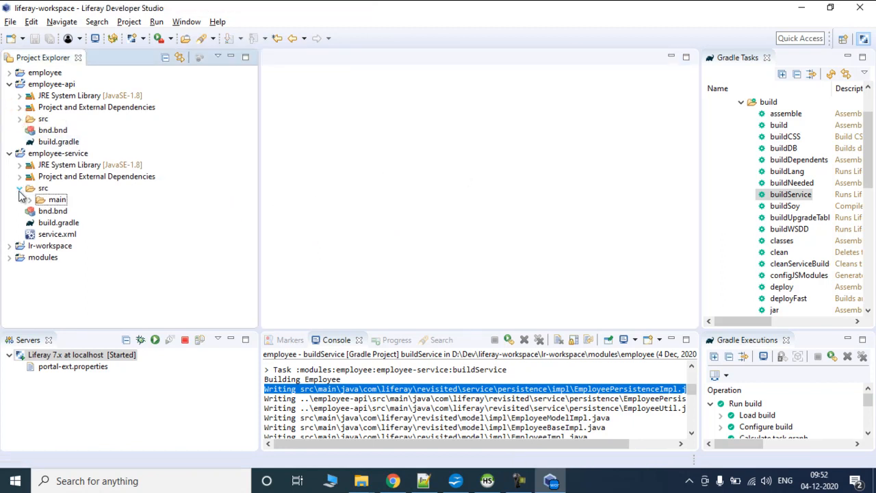